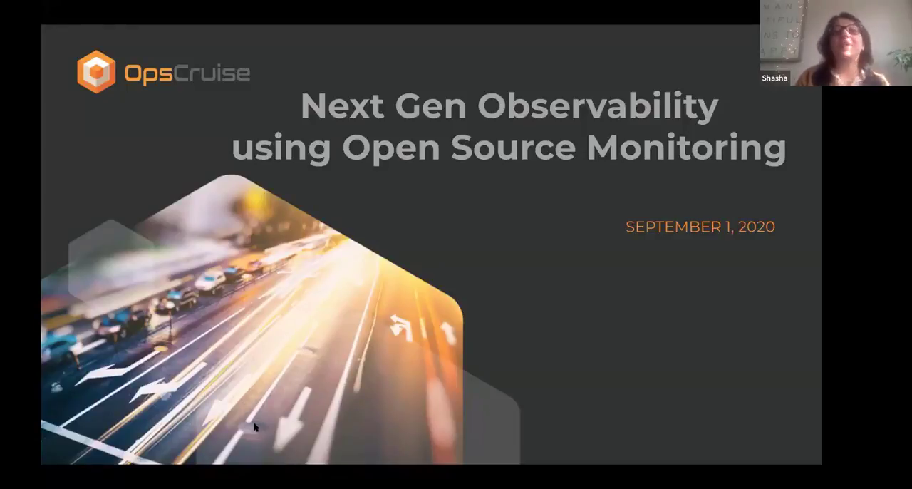
mouse_move(276, 338)
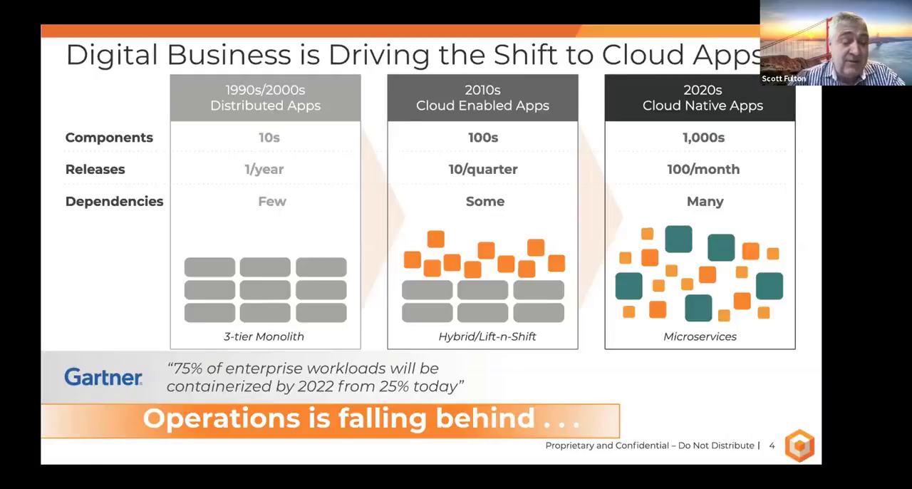
mouse_move(690, 217)
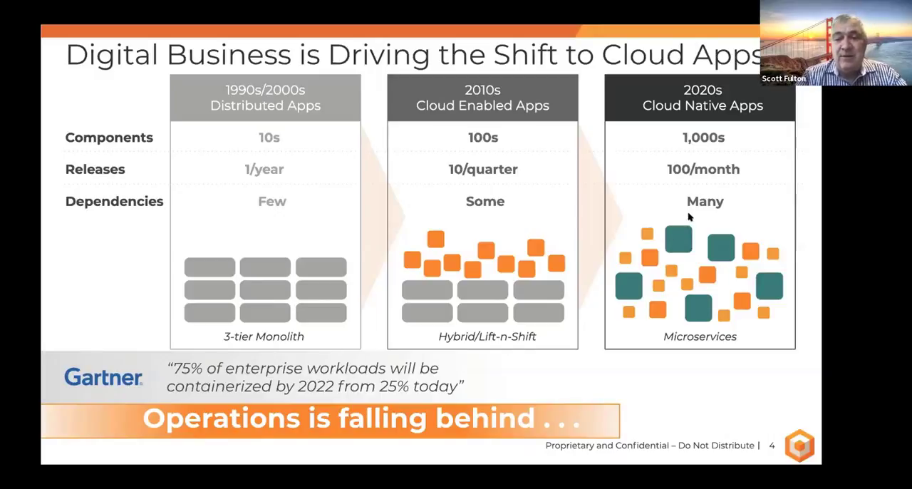
mouse_move(749, 340)
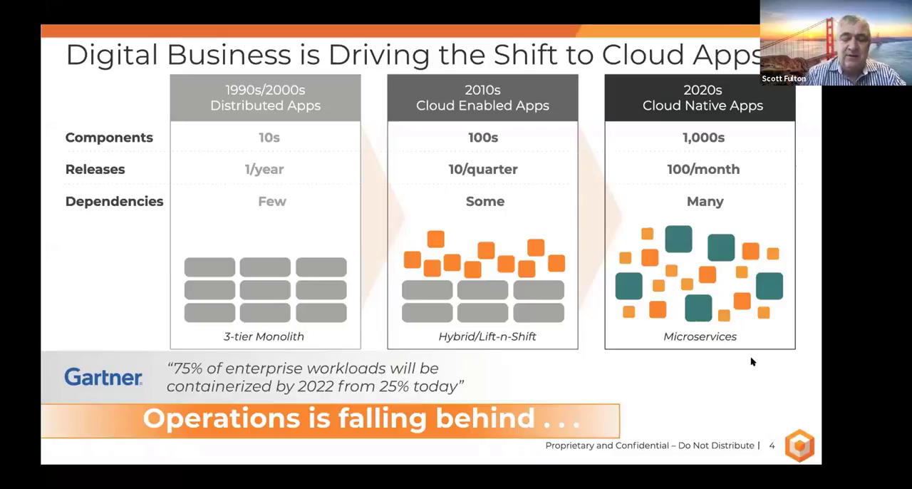
mouse_move(756, 317)
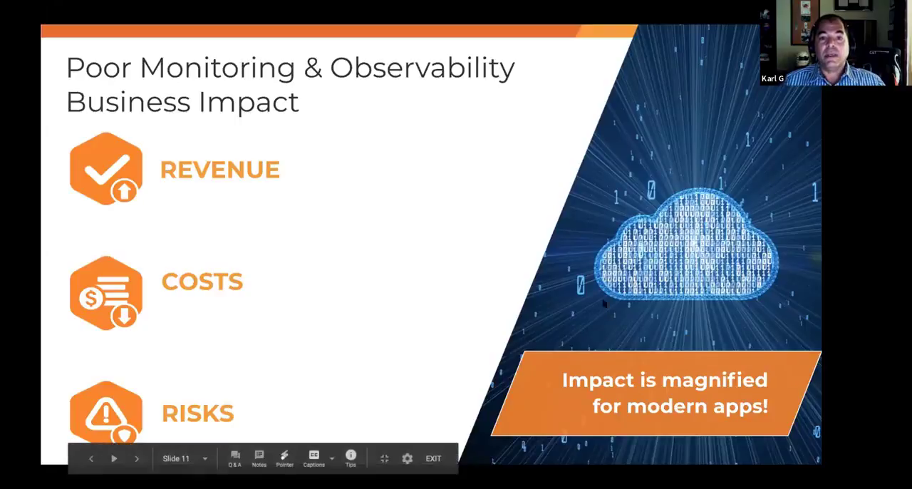
click(137, 458)
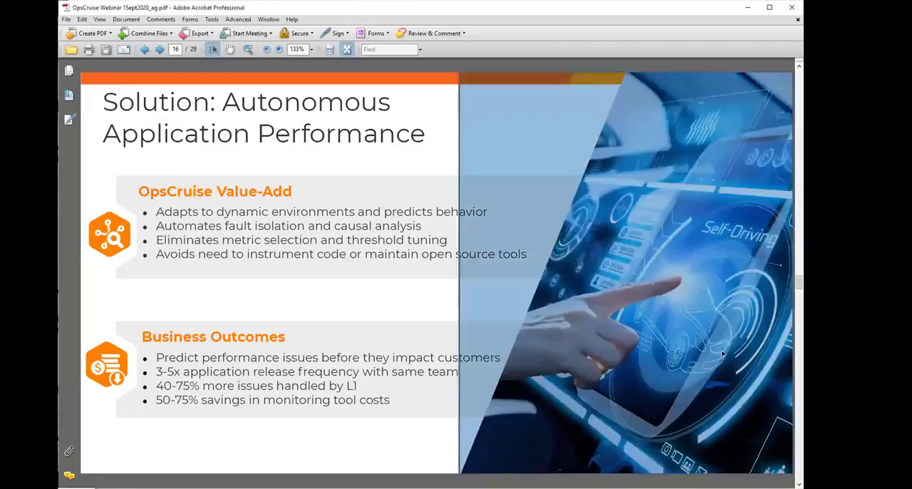
click(146, 48)
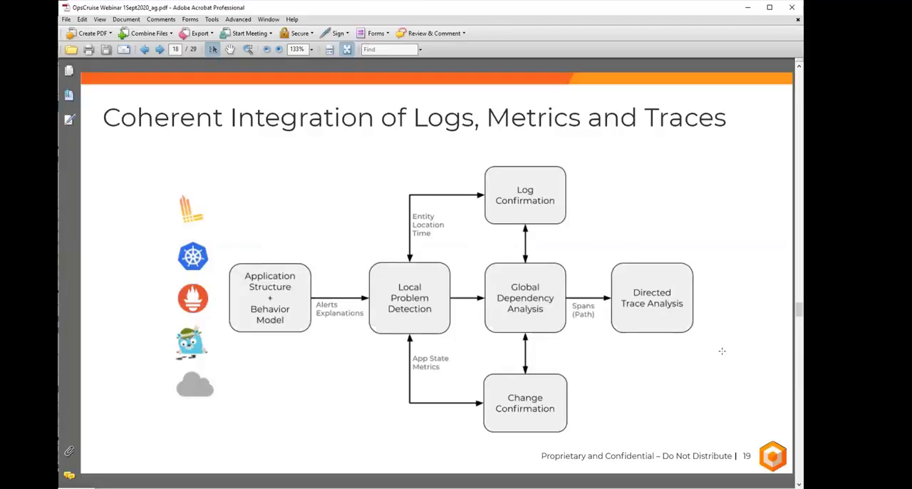
mouse_move(217, 376)
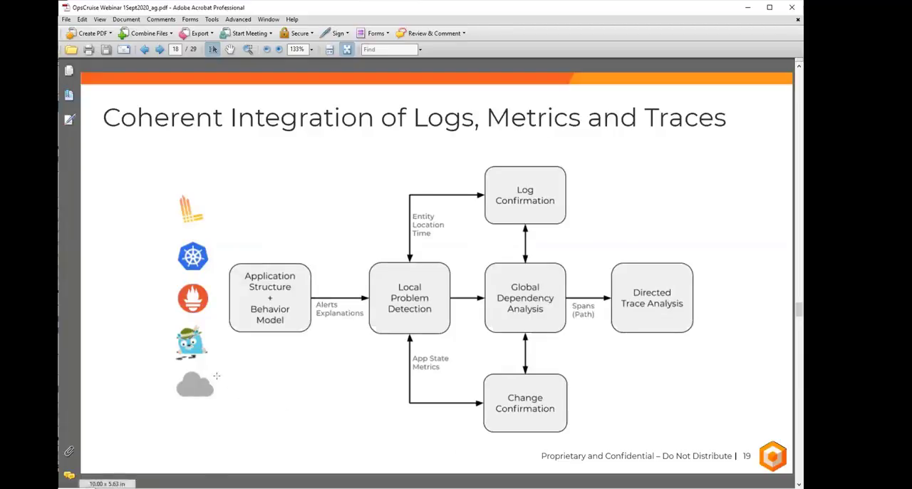
mouse_move(214, 296)
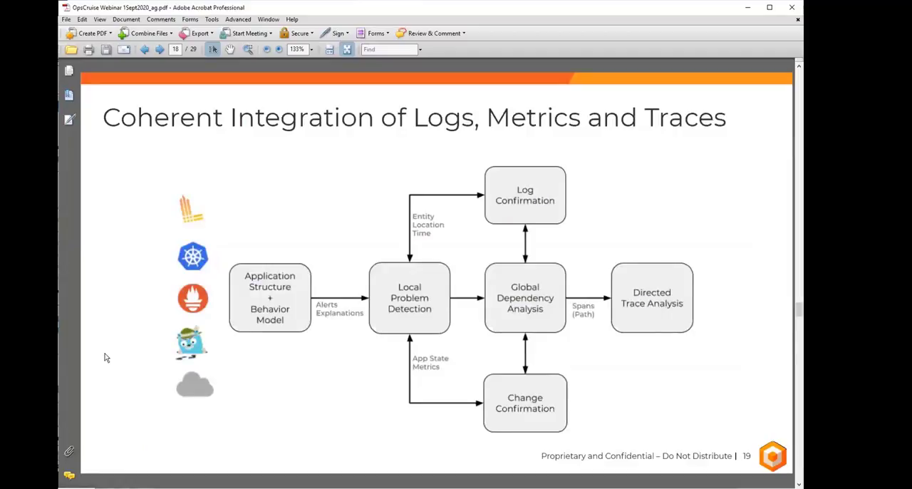
mouse_move(430, 407)
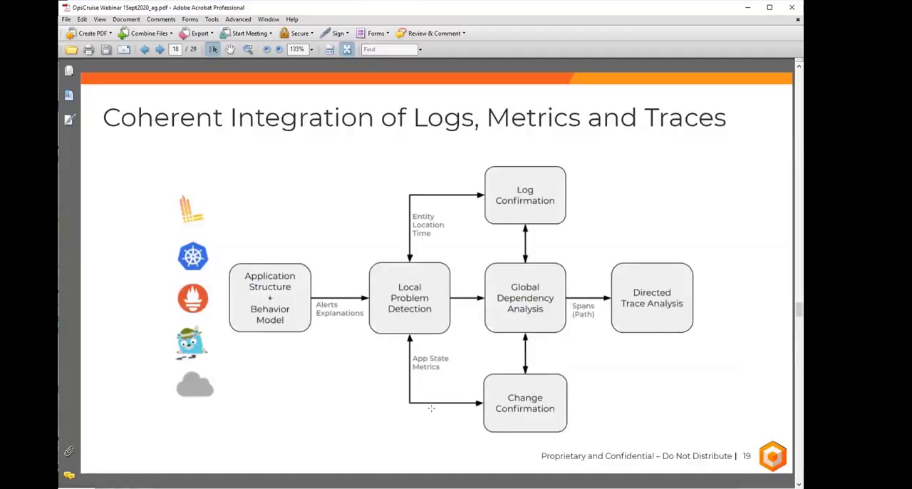
mouse_move(727, 430)
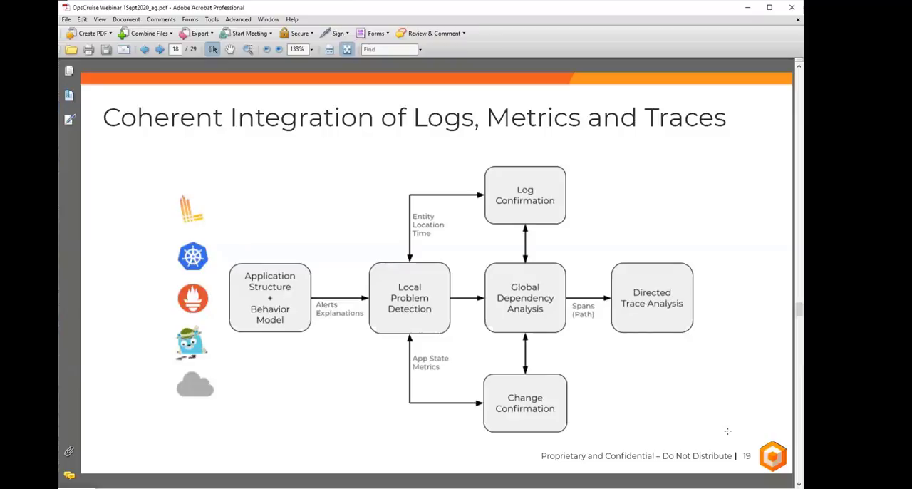
Advance the webinar PDF to page 20, the Frictionless Architecture slide
click(159, 48)
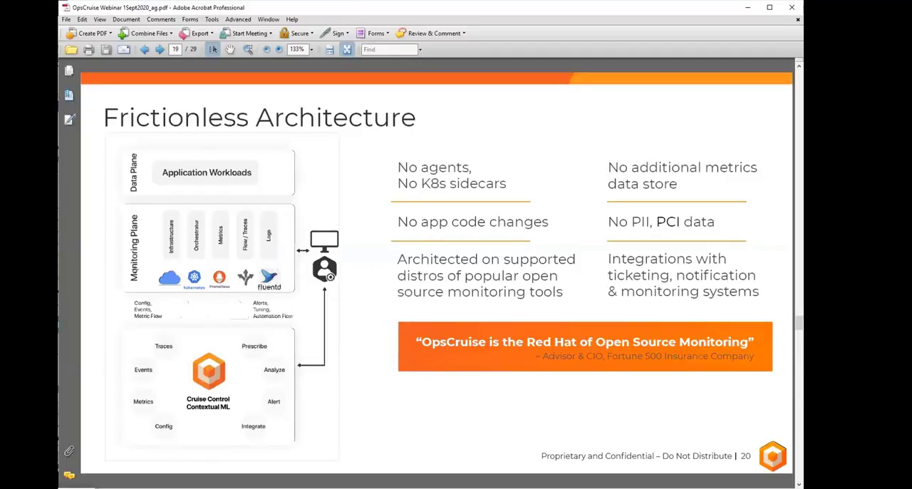
mouse_move(151, 270)
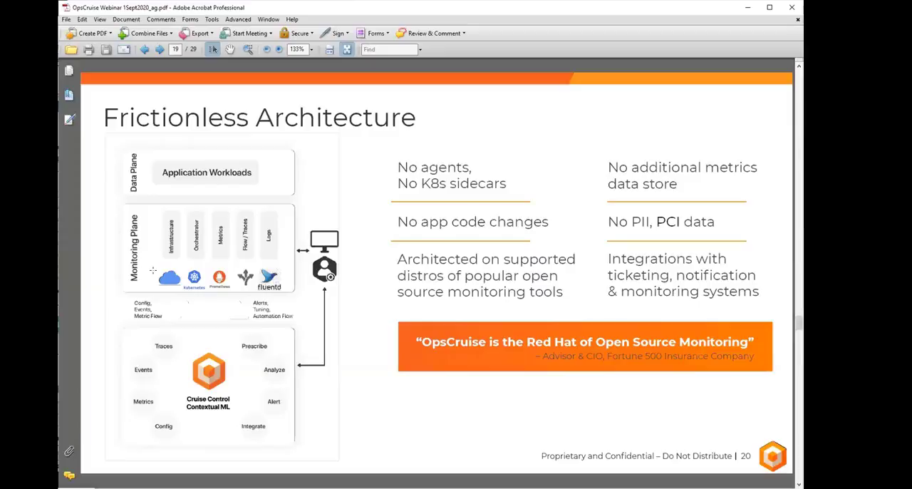
click(176, 49)
text(21)
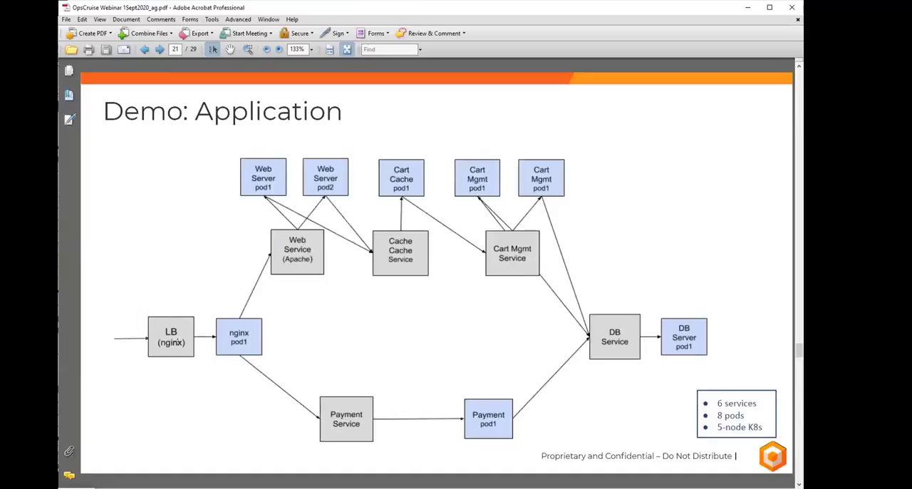
mouse_move(646, 407)
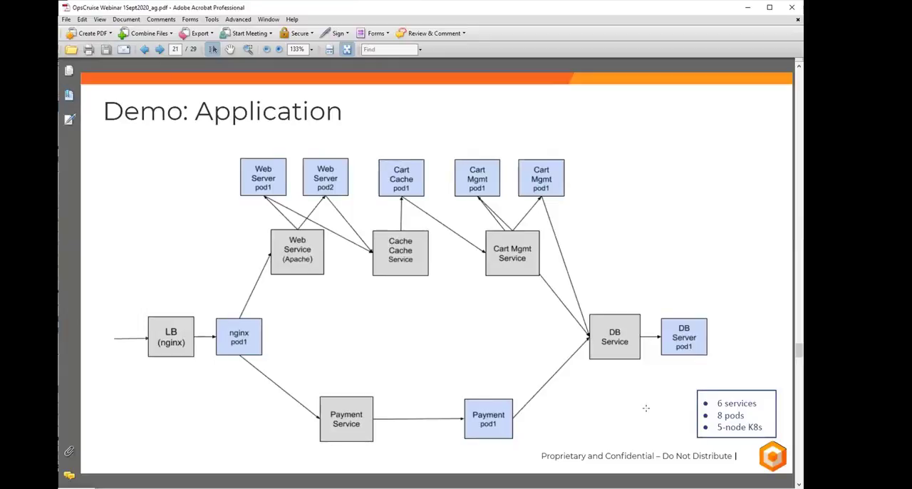
mouse_move(265, 328)
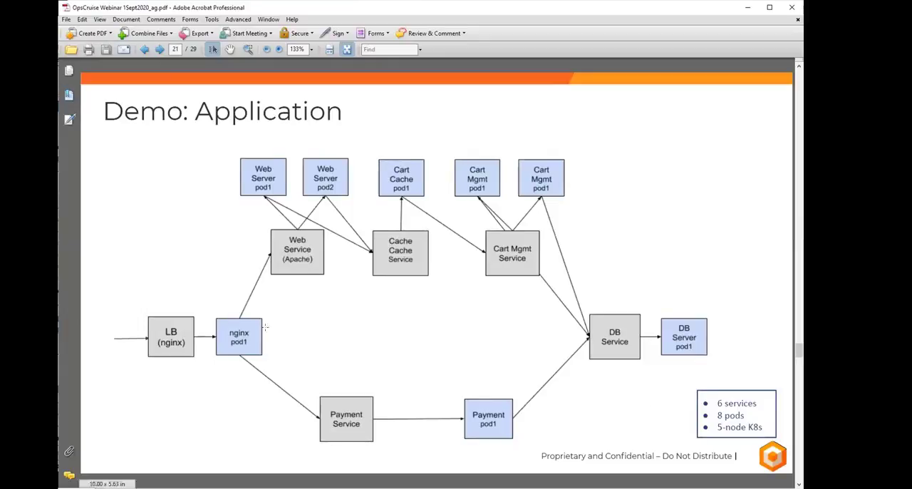
mouse_move(636, 348)
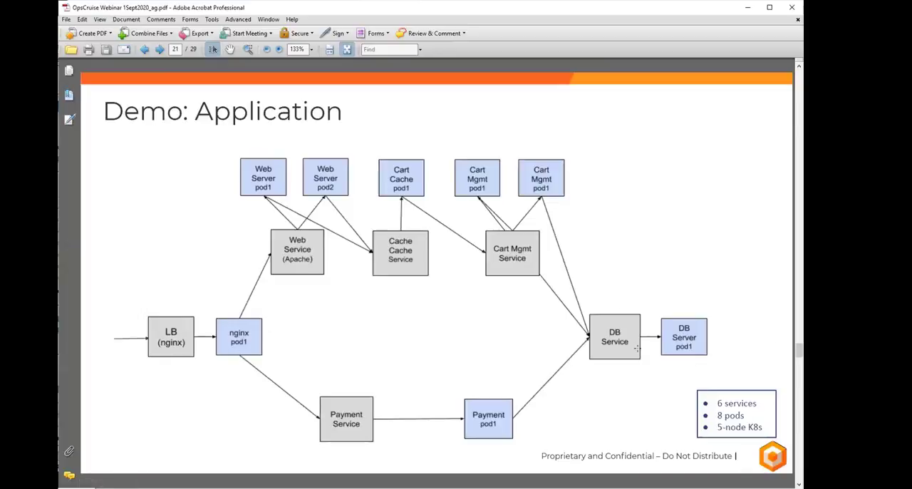
mouse_move(654, 416)
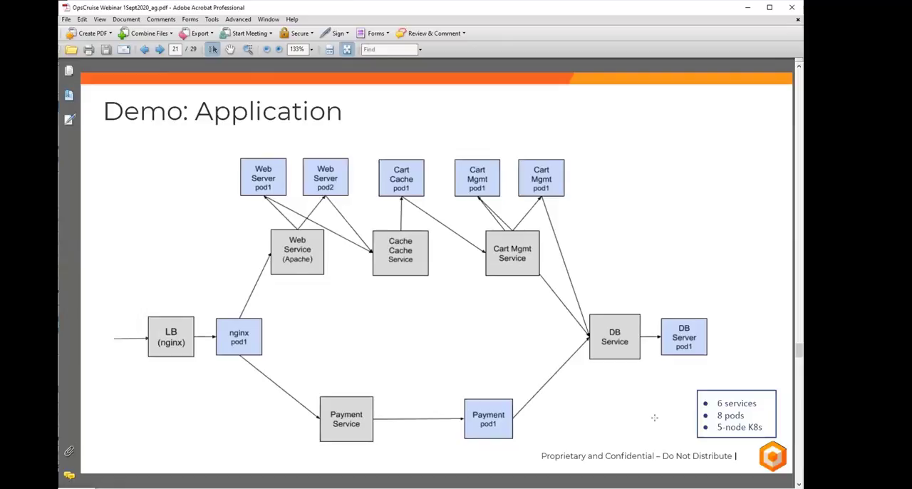
mouse_move(208, 320)
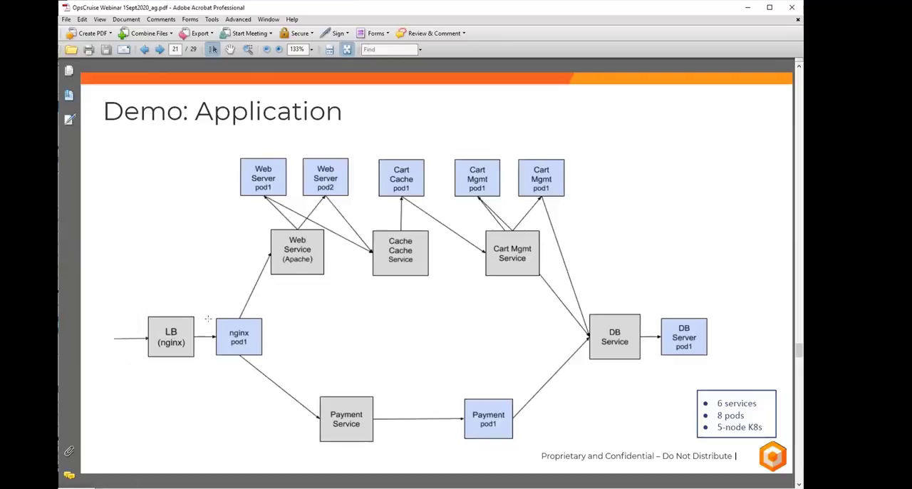
mouse_move(497, 301)
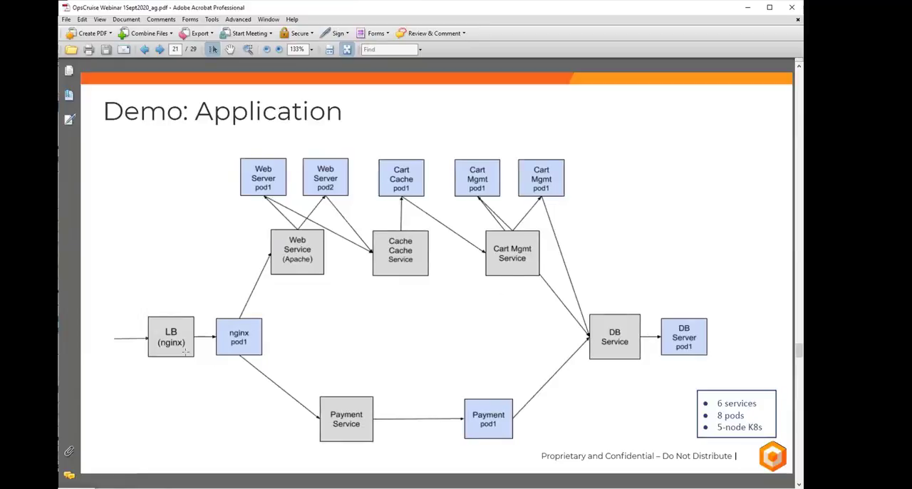
mouse_move(529, 297)
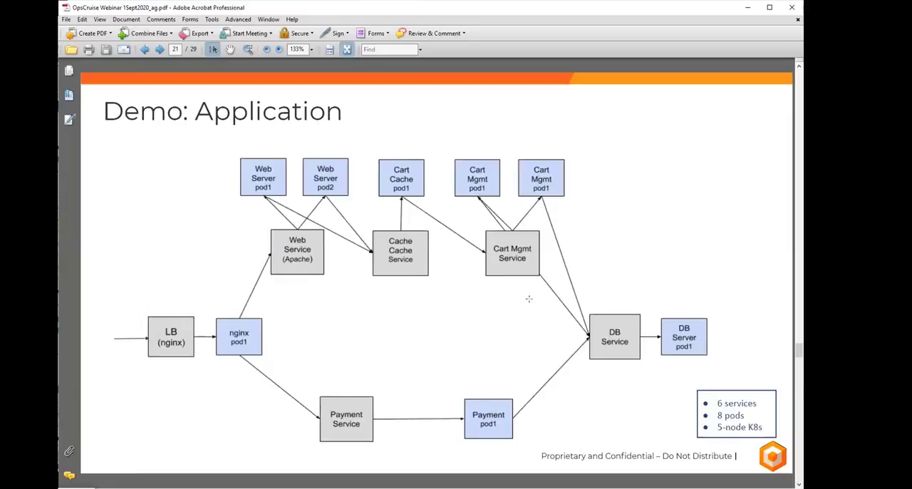
mouse_move(512, 267)
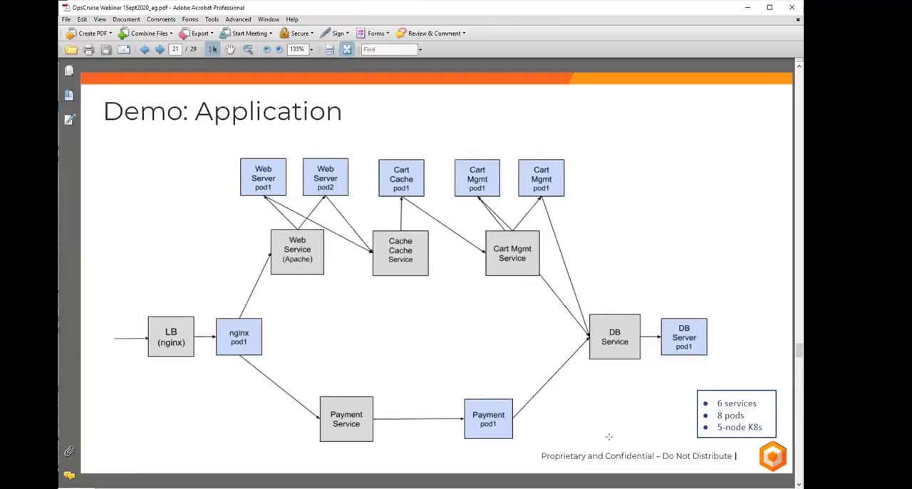
click(160, 48)
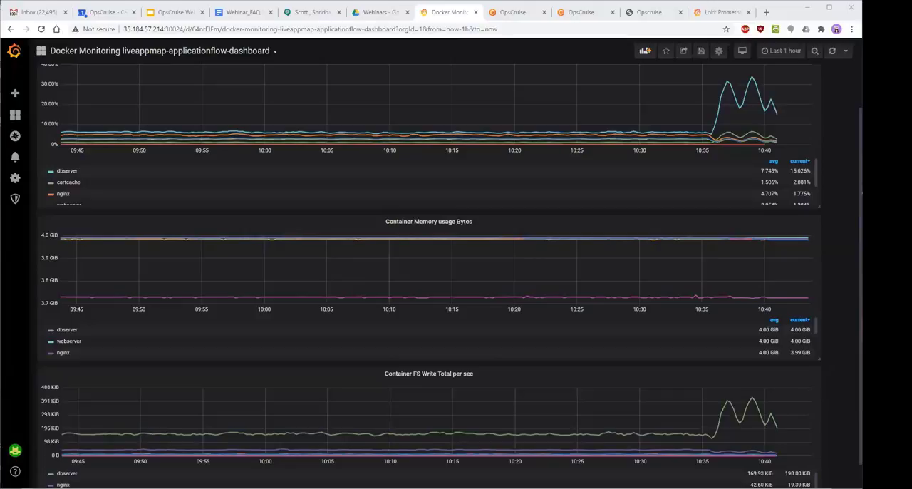
mouse_move(832, 51)
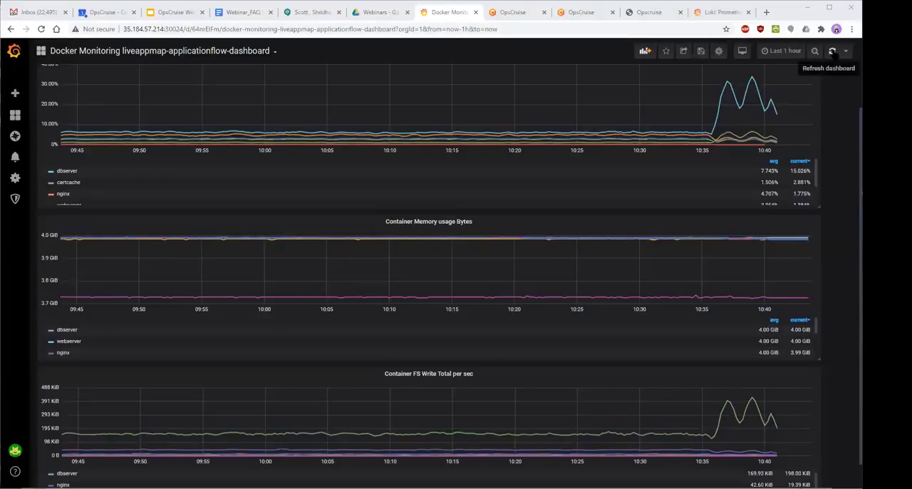
Refresh the Docker Monitoring dashboard so the CPU, memory and write graphs show current data
click(832, 51)
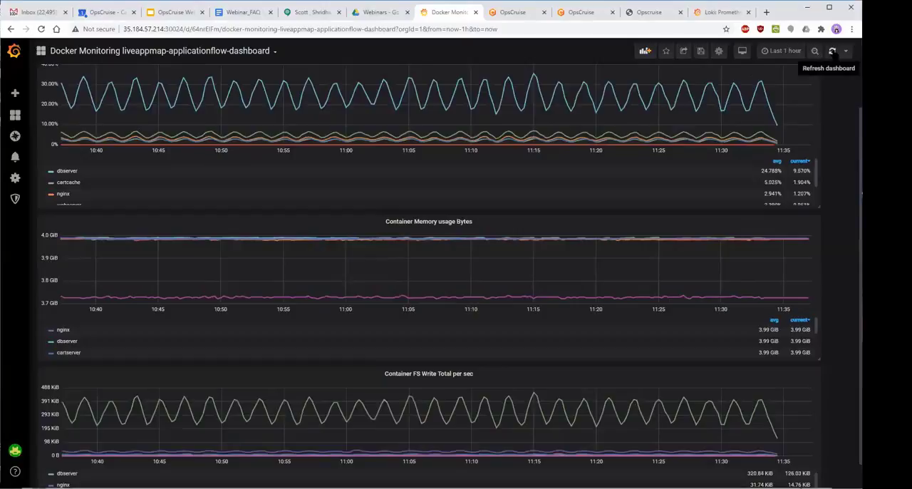
mouse_move(831, 147)
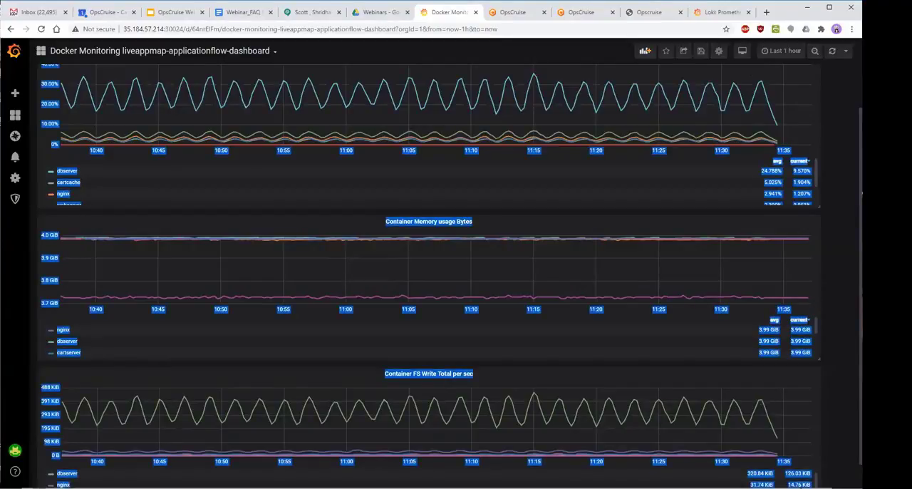
scroll(up, 3)
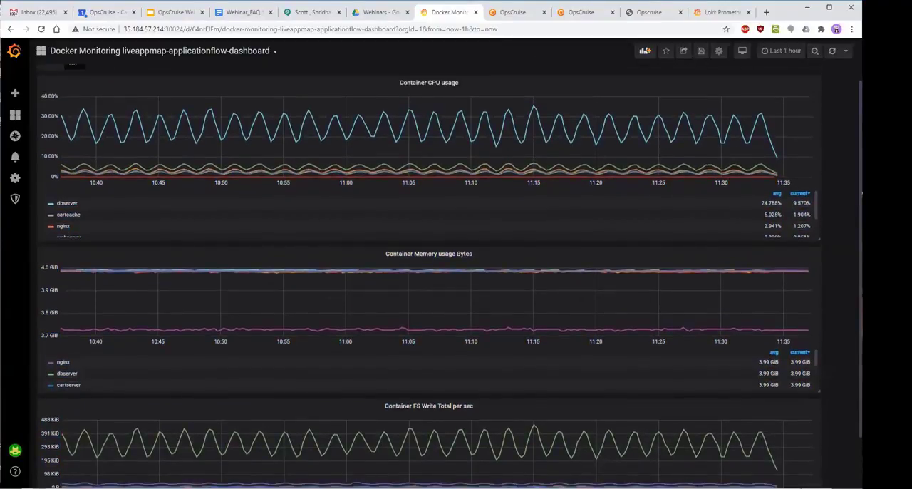
mouse_move(430, 171)
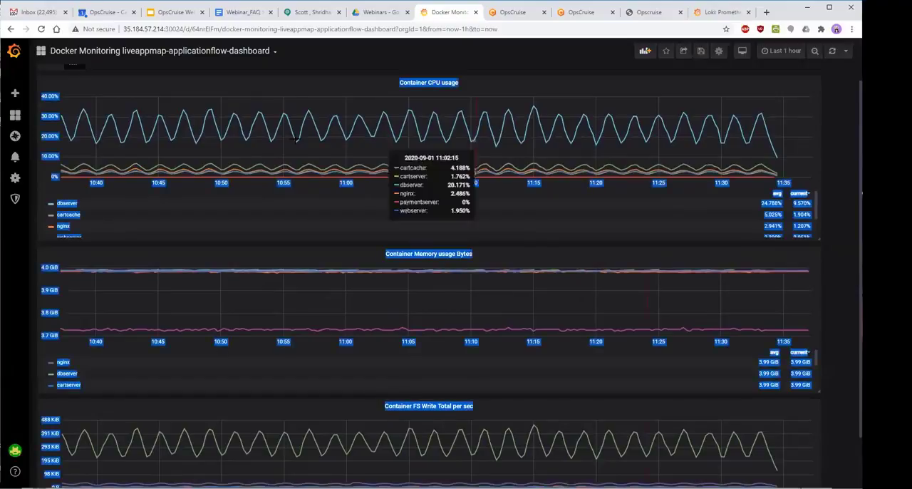
mouse_move(37, 218)
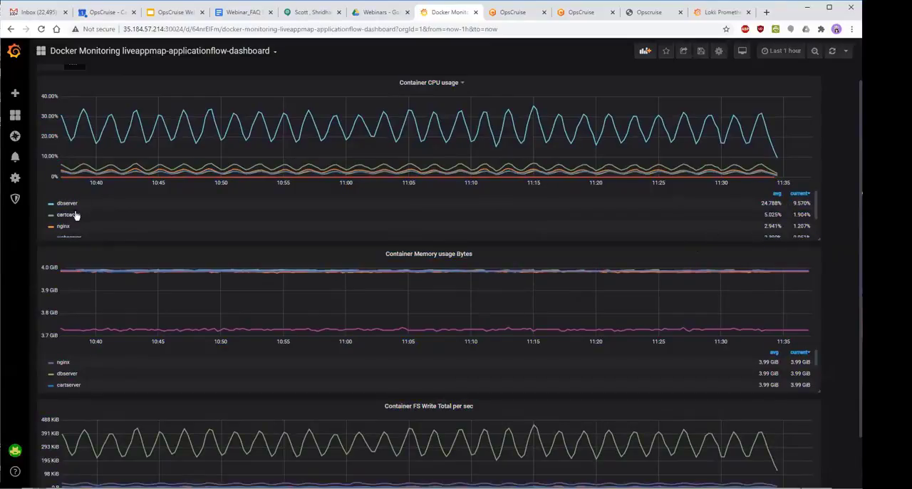
mouse_move(726, 219)
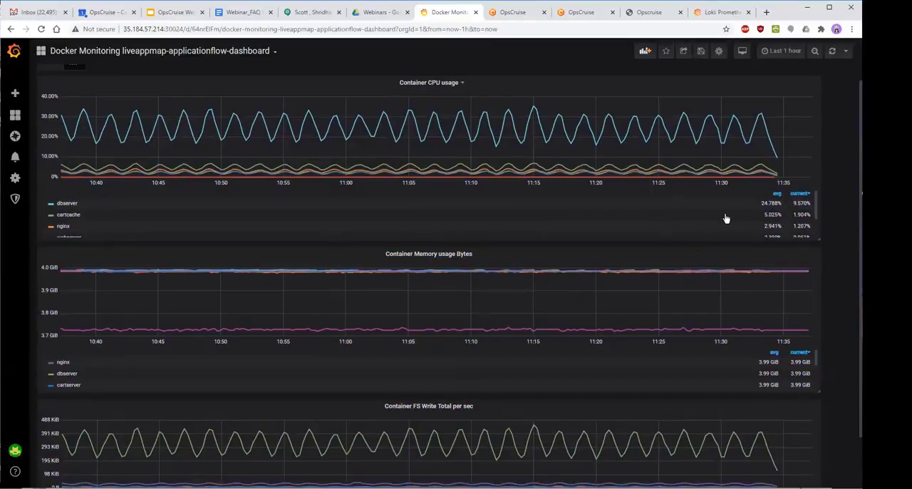
click(67, 202)
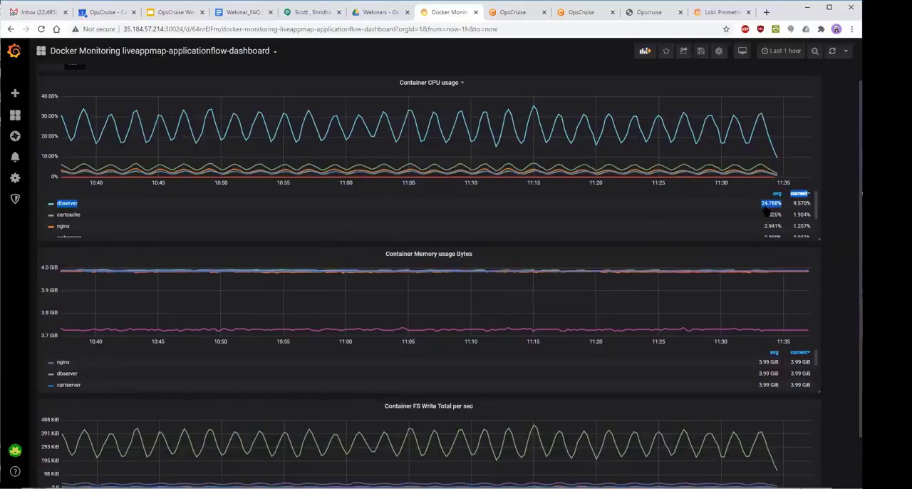
mouse_move(94, 163)
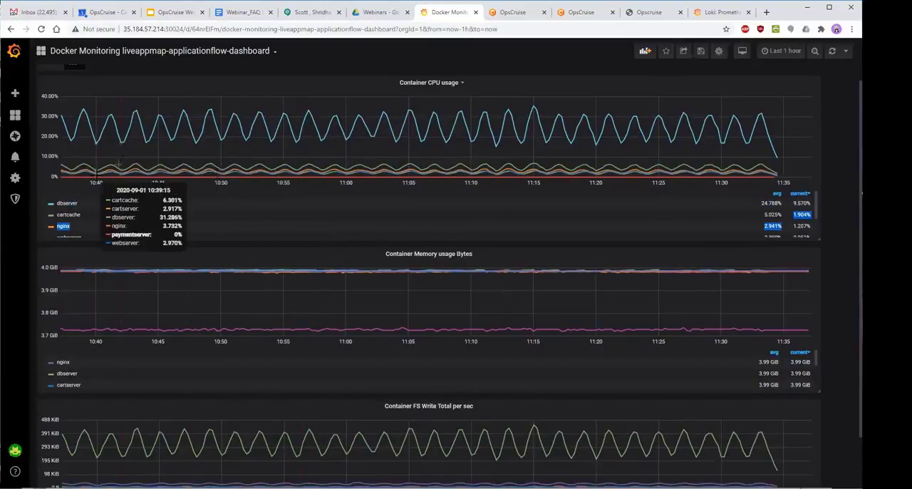
mouse_move(85, 174)
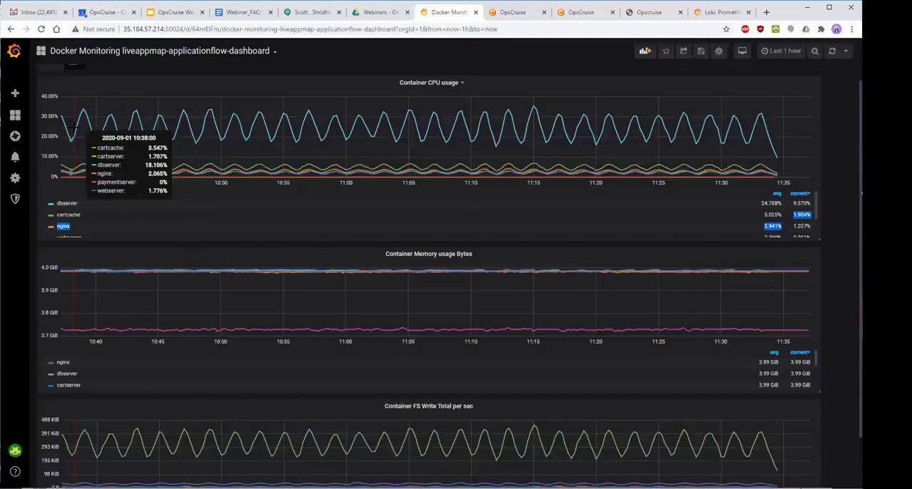
mouse_move(453, 107)
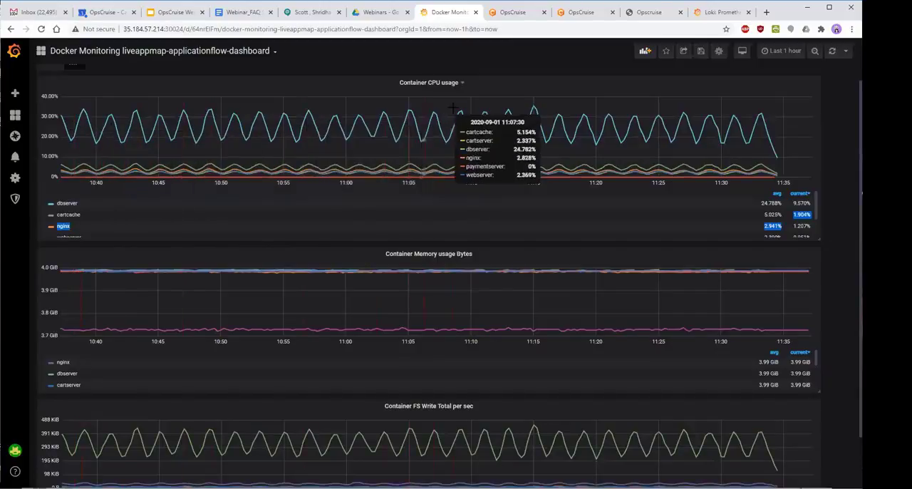
mouse_move(701, 135)
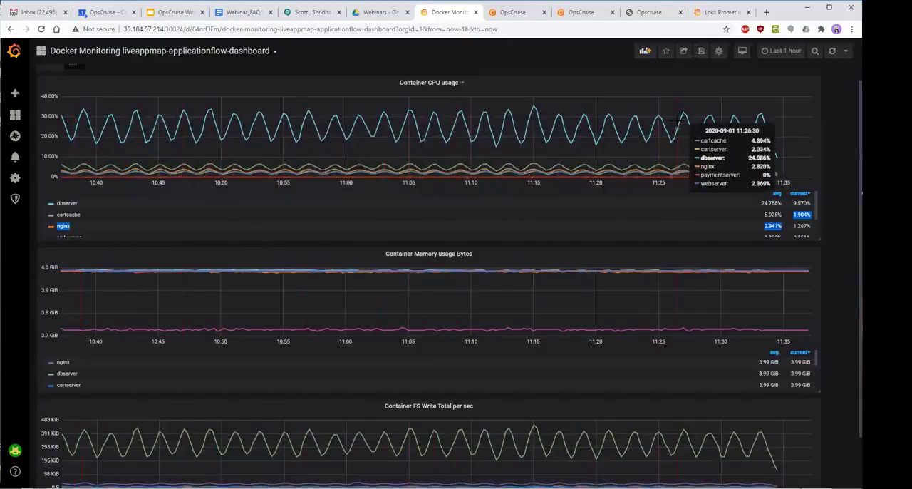
mouse_move(781, 52)
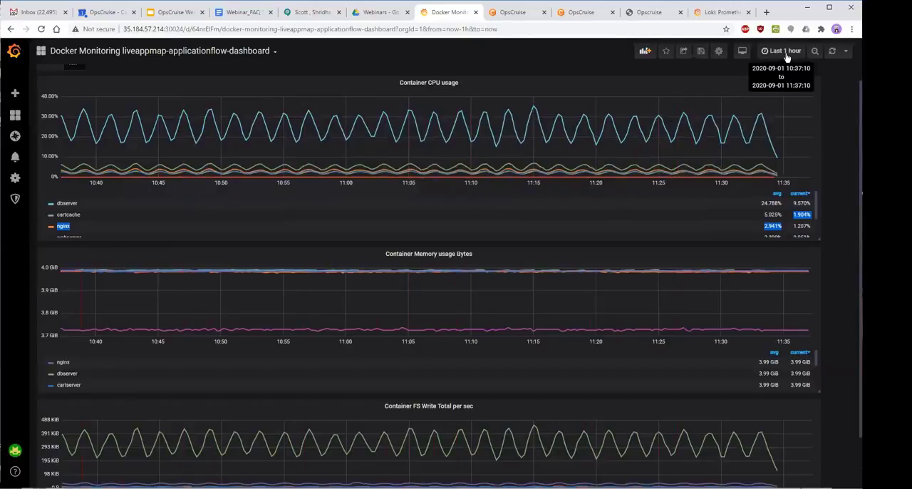
mouse_move(681, 135)
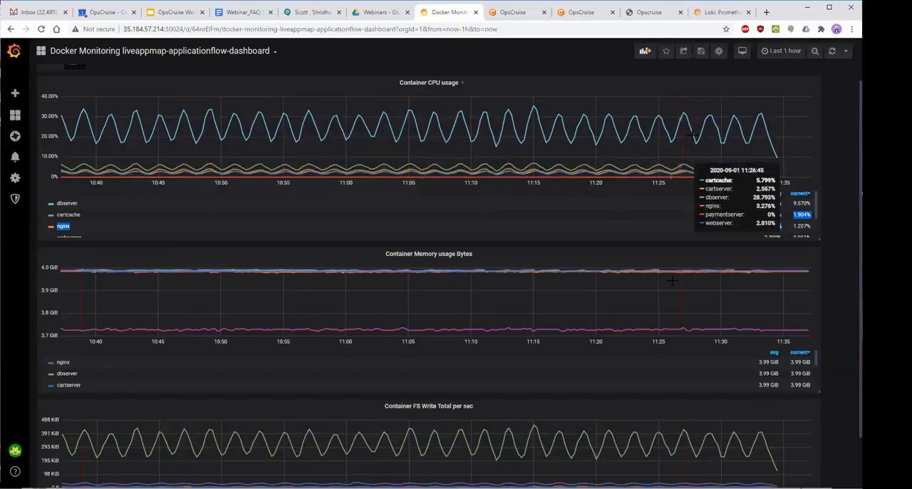
mouse_move(64, 285)
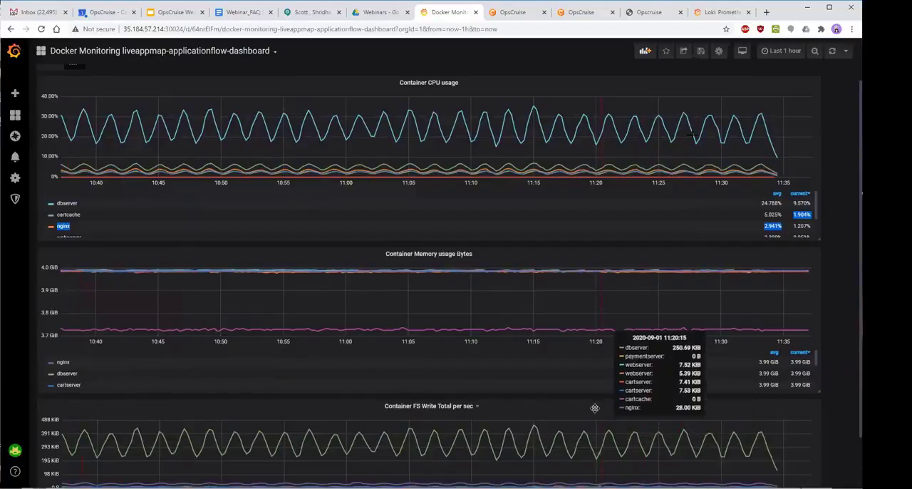
scroll(down, 3)
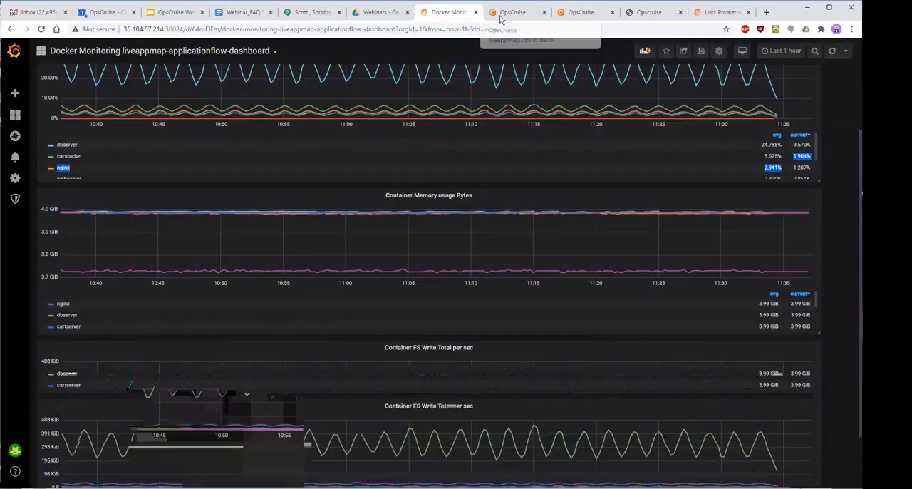
mouse_move(512, 11)
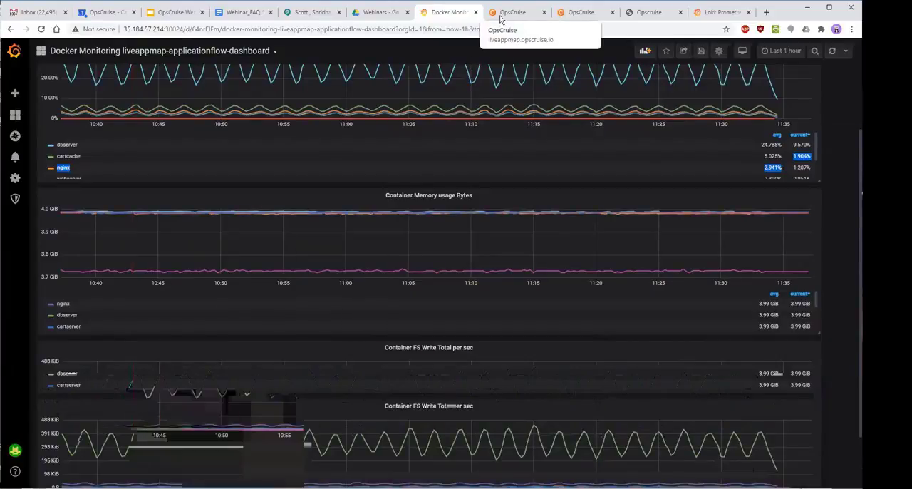
Switch to the OpsCruise tab showing the live application map of the demo's containers
click(512, 12)
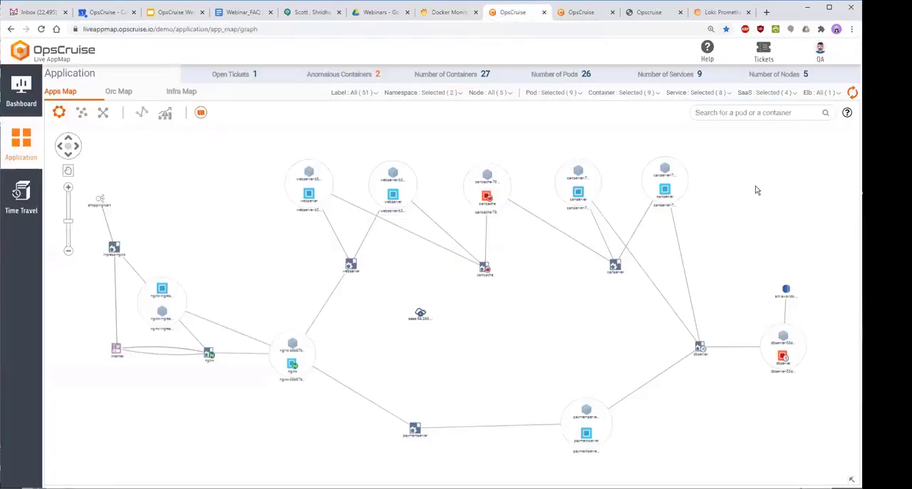
mouse_move(769, 191)
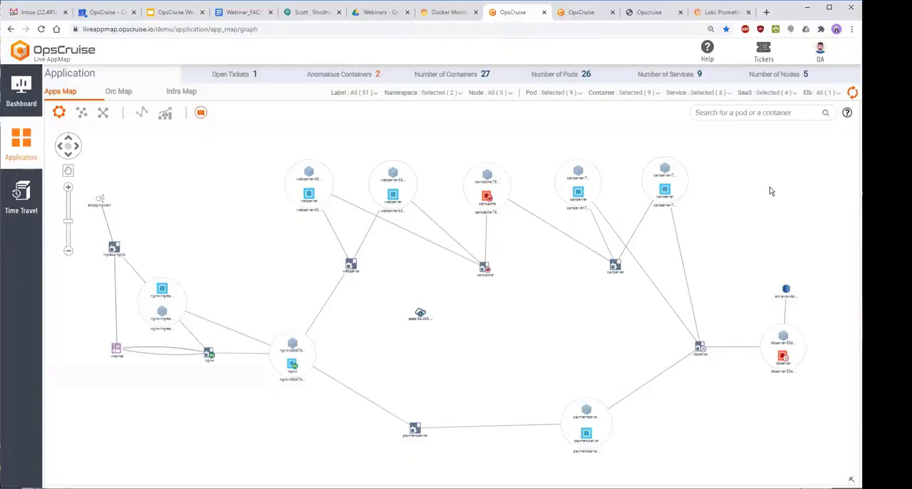
mouse_move(102, 208)
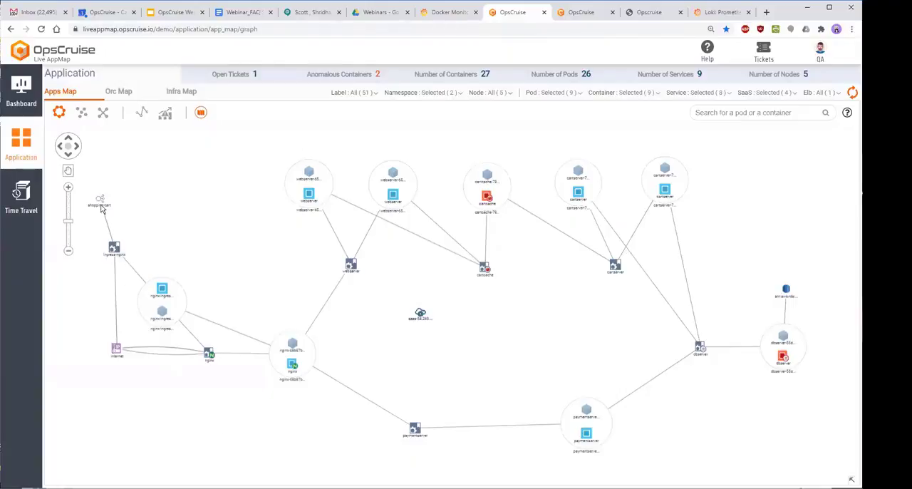
mouse_move(240, 245)
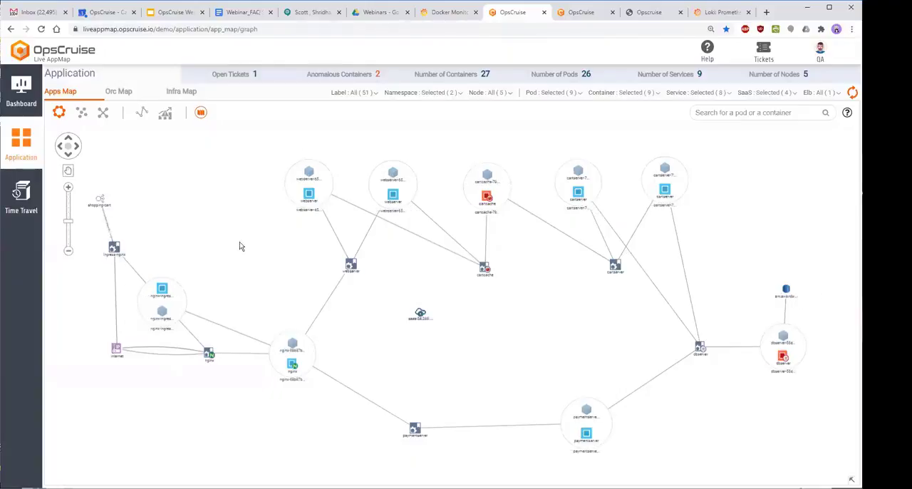
mouse_move(225, 370)
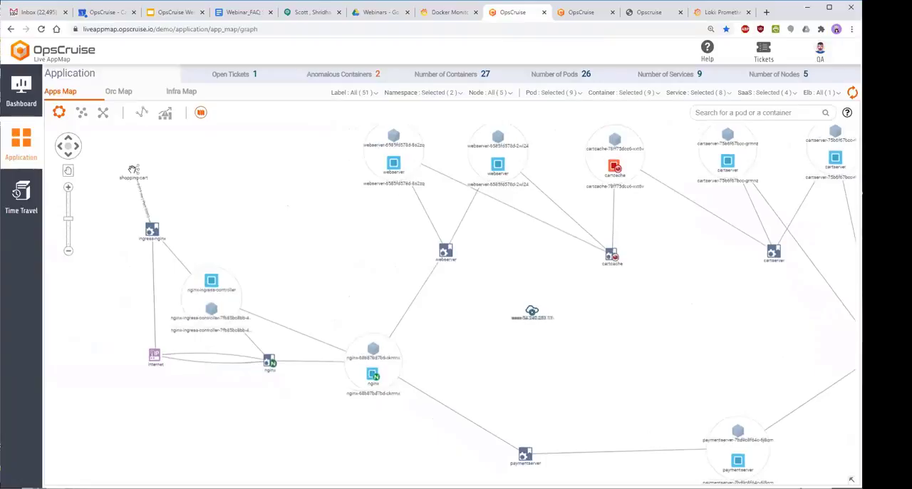
Close the 'Elb: shopping-cart' details popup to return to the plain application map
click(134, 177)
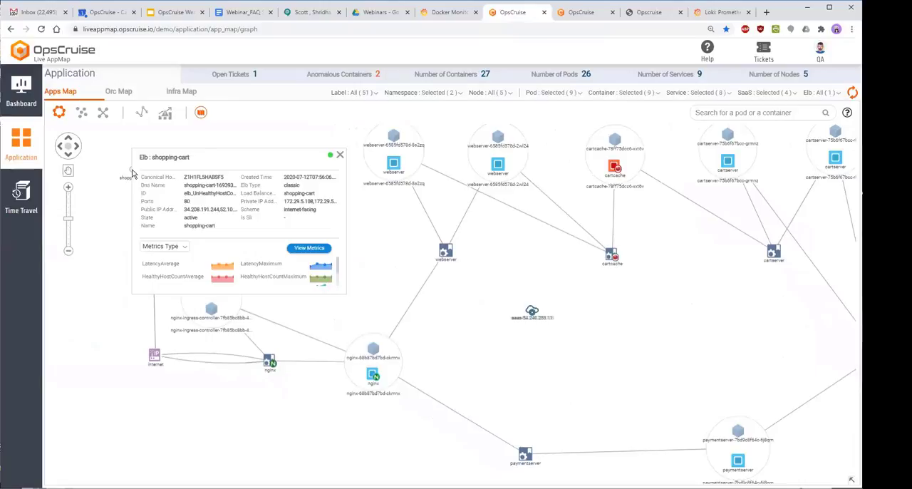
click(339, 154)
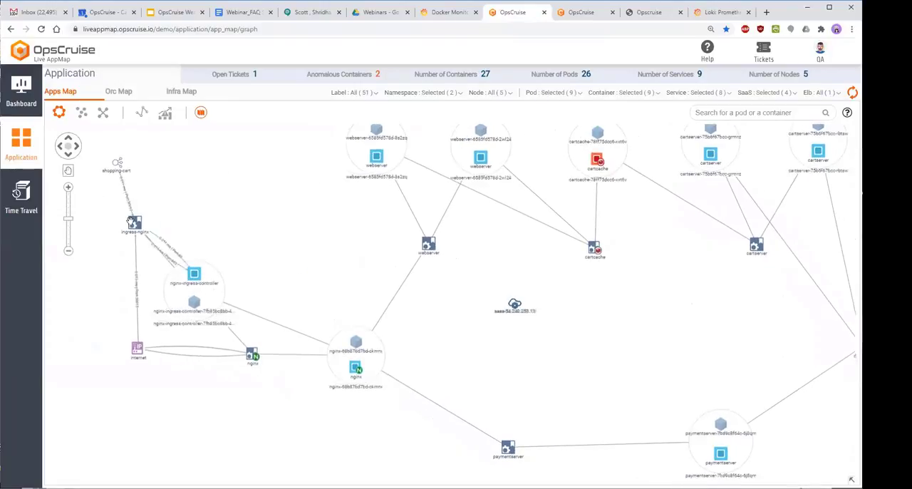
mouse_move(179, 258)
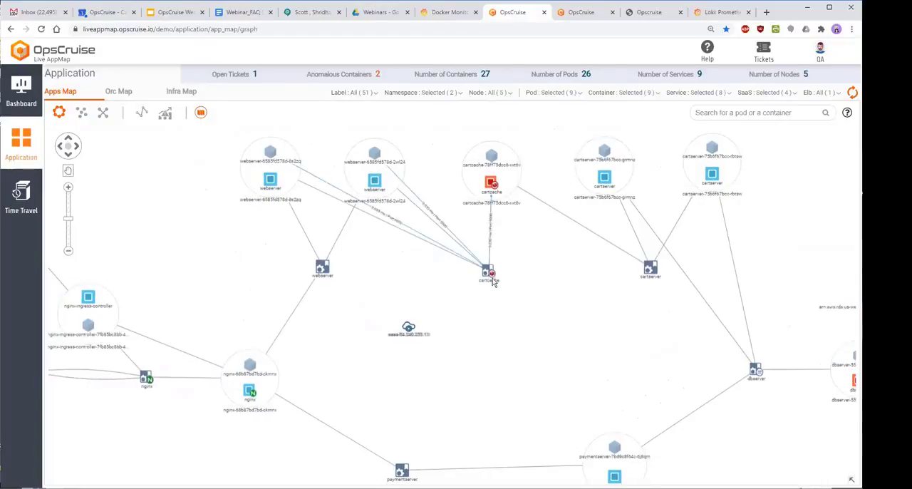
Open the cartcache service details showing its cluster IP, labels, namespace and ports
click(488, 270)
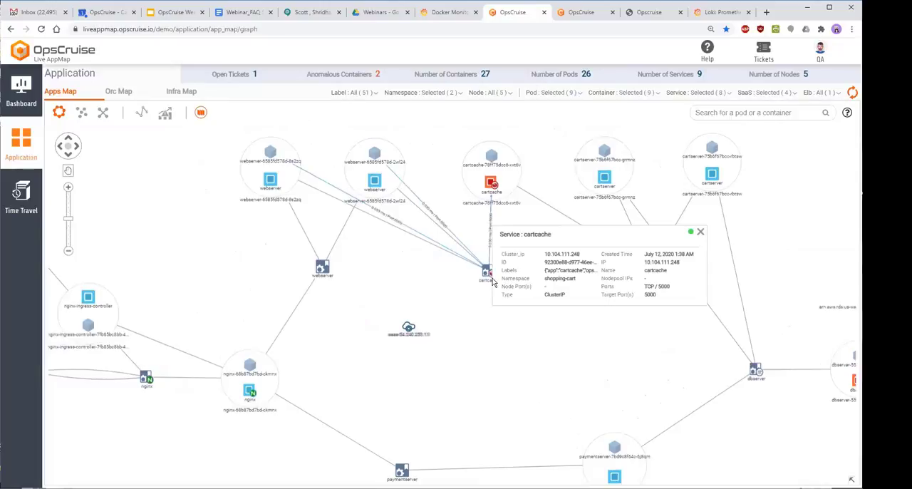
Open the cartcache container panel with its image, limits, status, anomalies and metrics
click(490, 182)
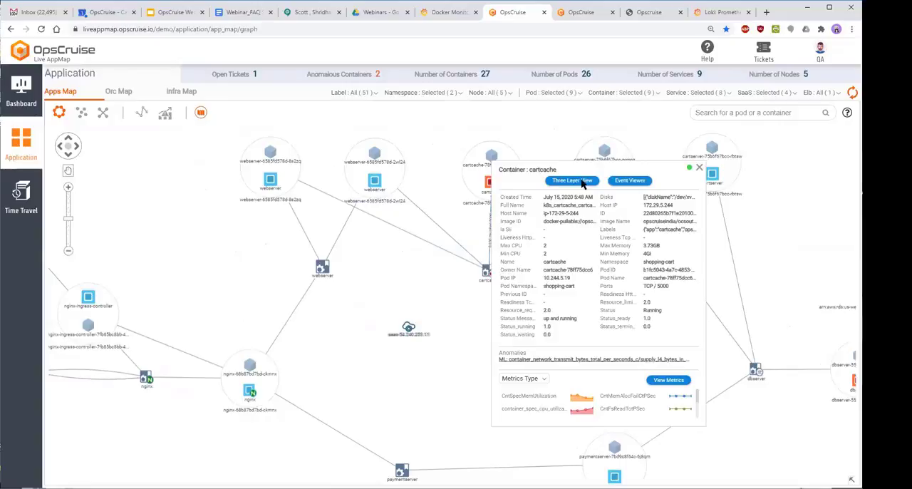
Show cartcache in the Three Layer View across Application, Kubernetes and AWS columns
click(572, 180)
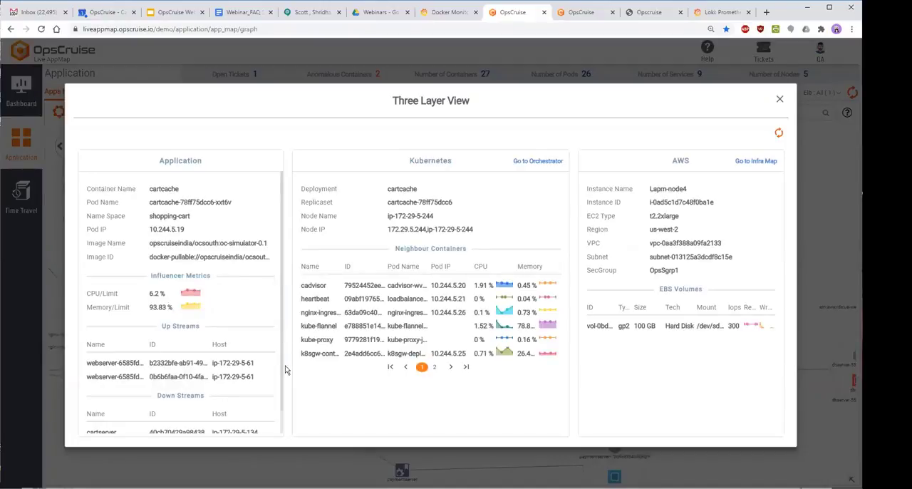
scroll(down, 3)
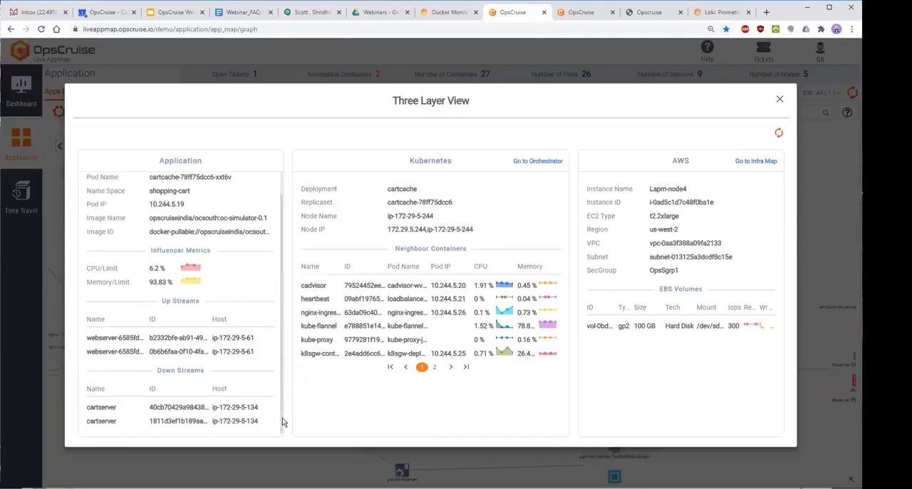
mouse_move(296, 335)
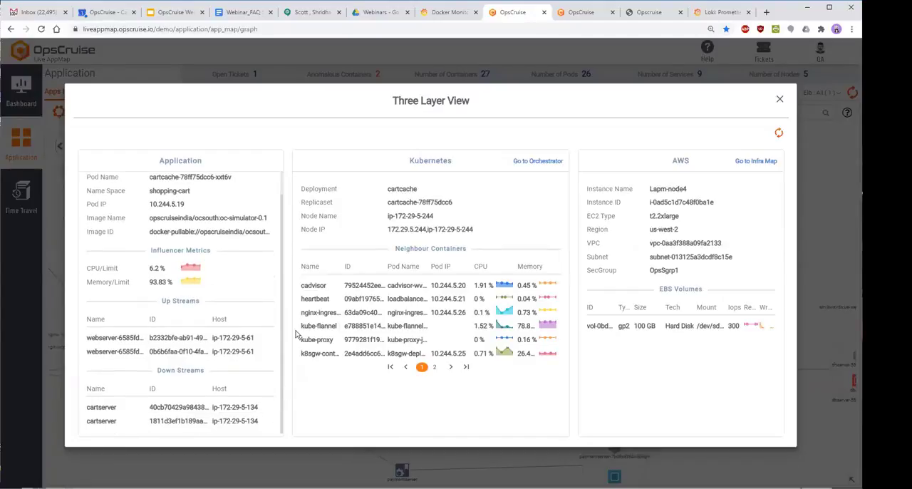
mouse_move(530, 208)
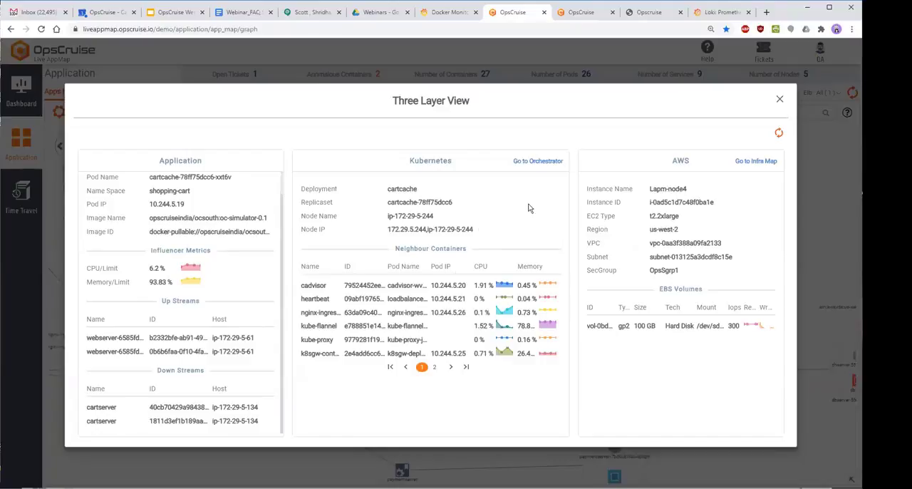
mouse_move(478, 171)
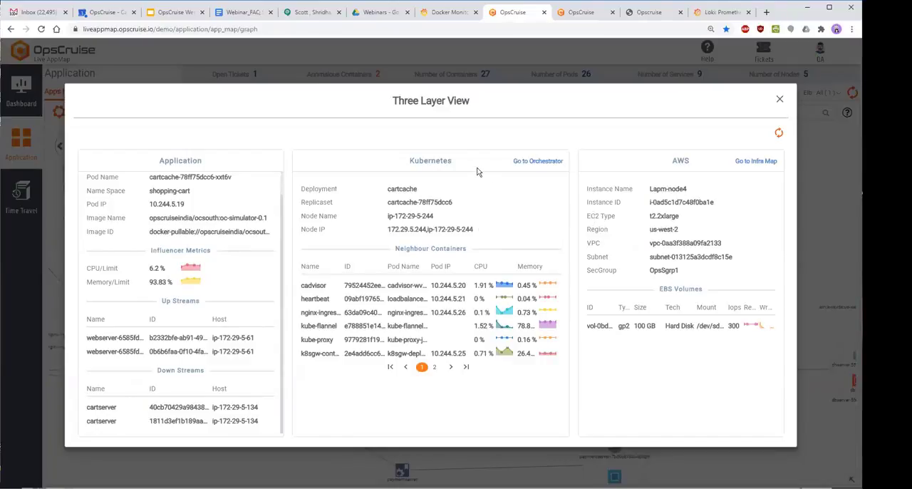
mouse_move(760, 213)
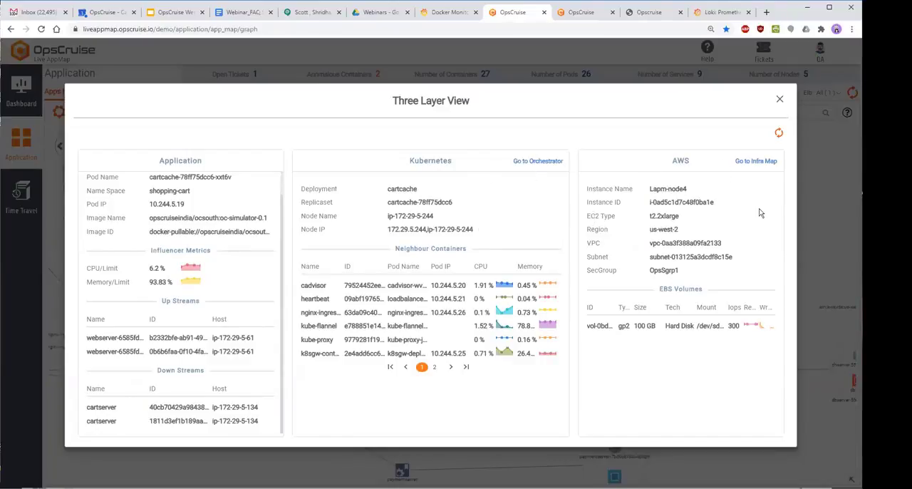
mouse_move(686, 341)
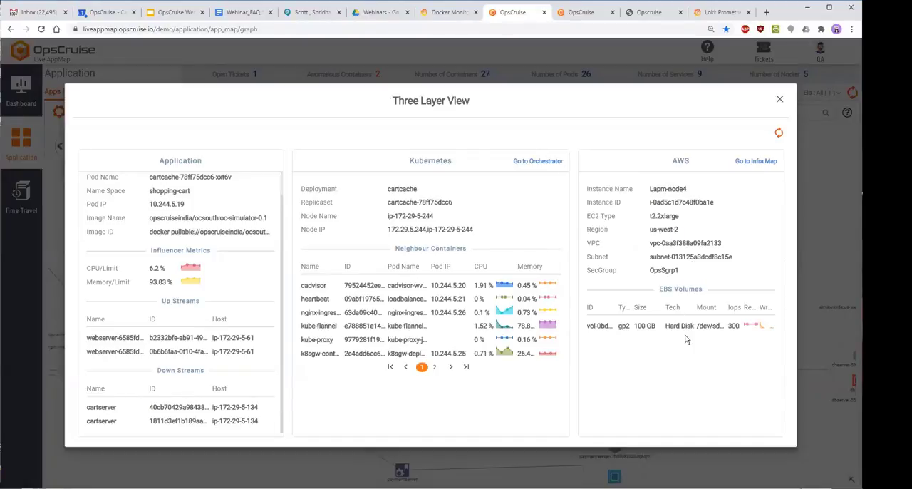
mouse_move(663, 198)
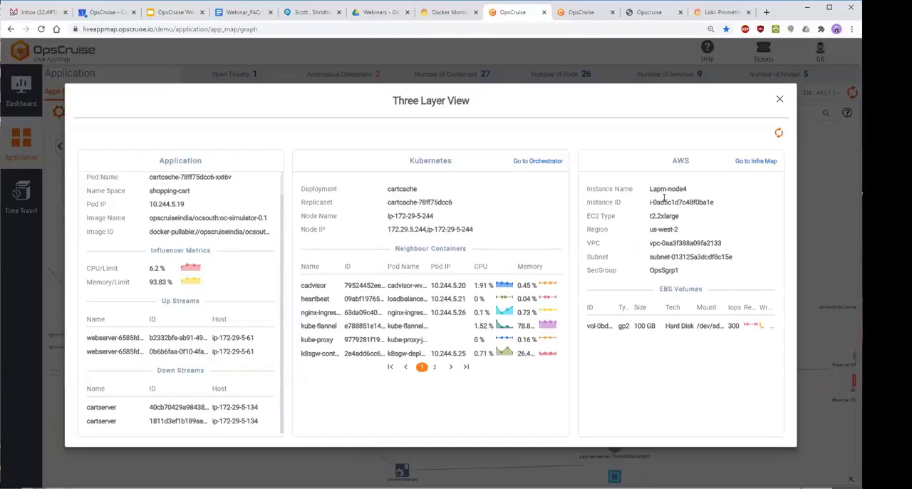
mouse_move(528, 164)
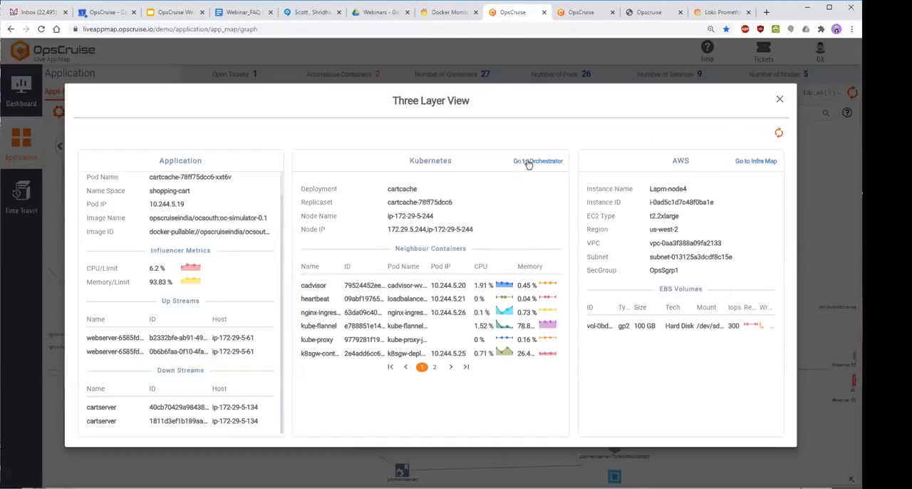
click(539, 161)
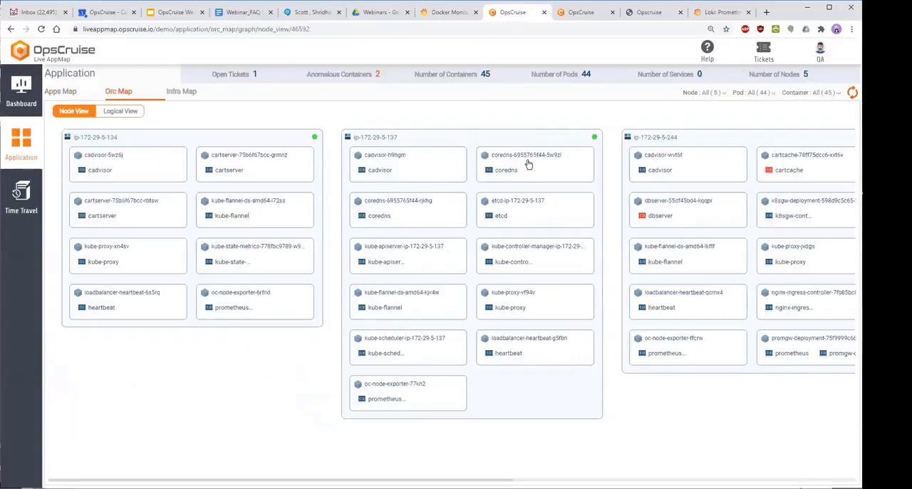
click(653, 137)
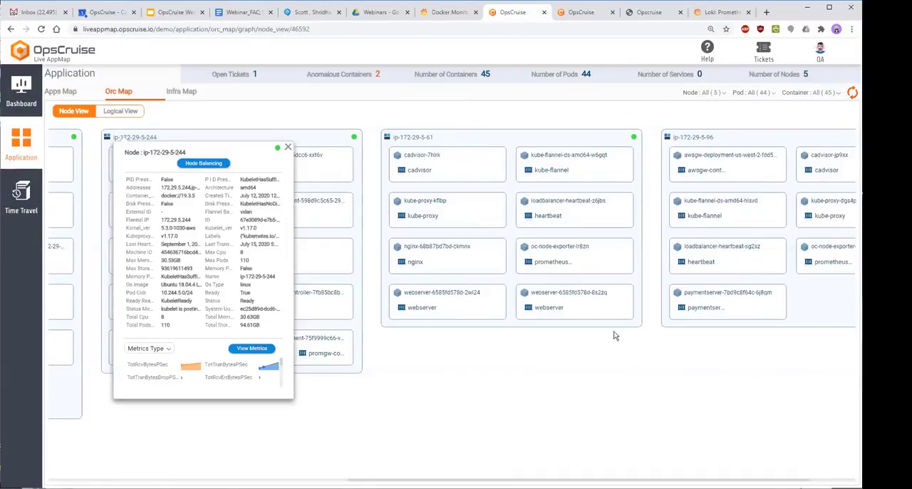
mouse_move(745, 425)
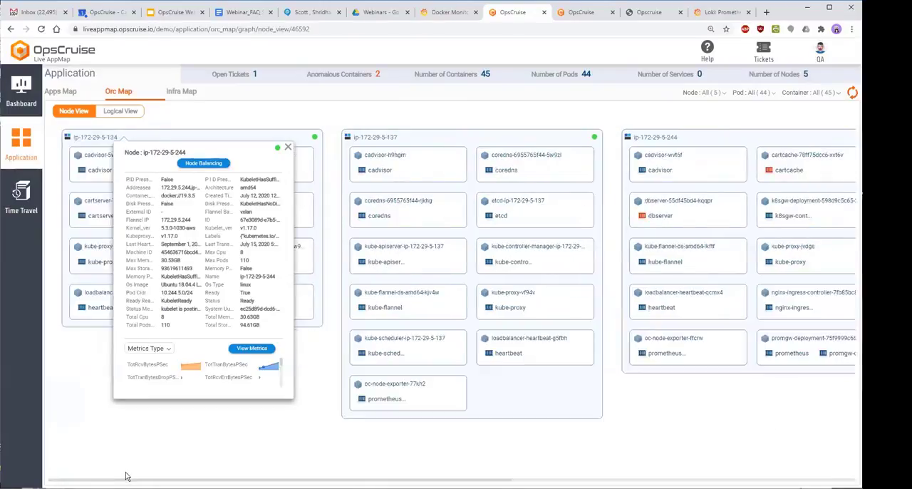
scroll(right, 3)
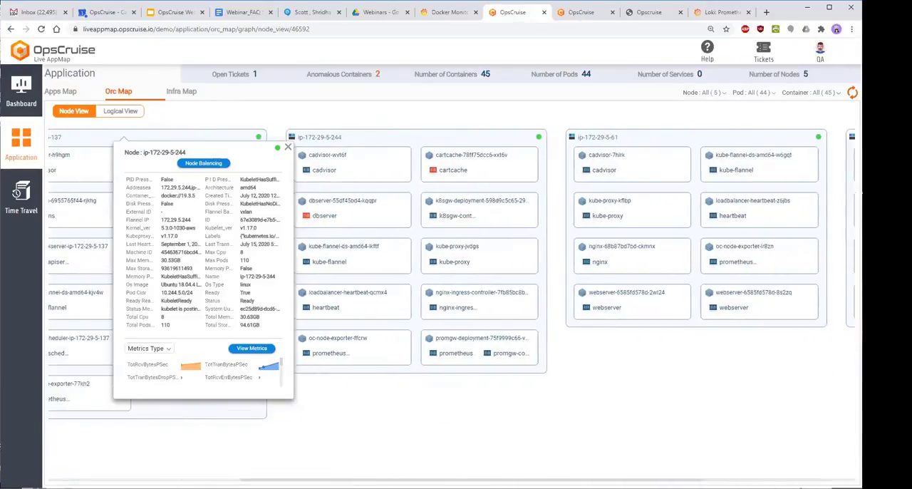
scroll(right, 3)
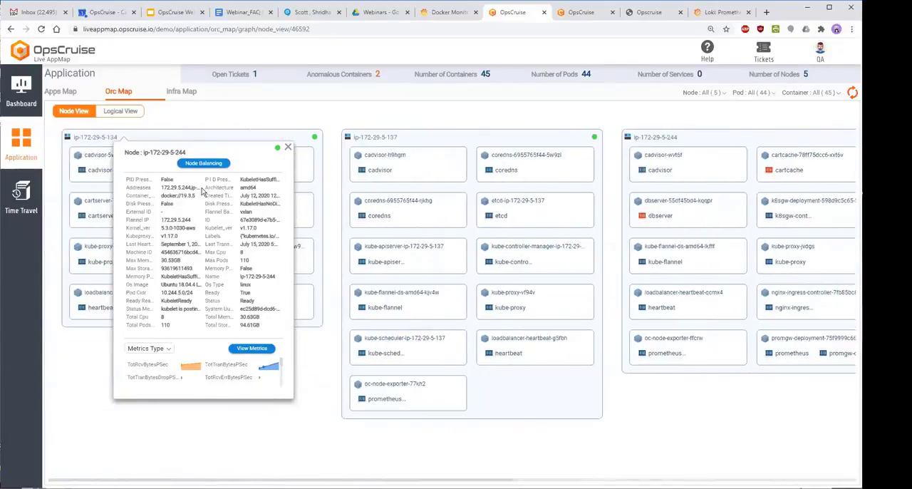
mouse_move(268, 307)
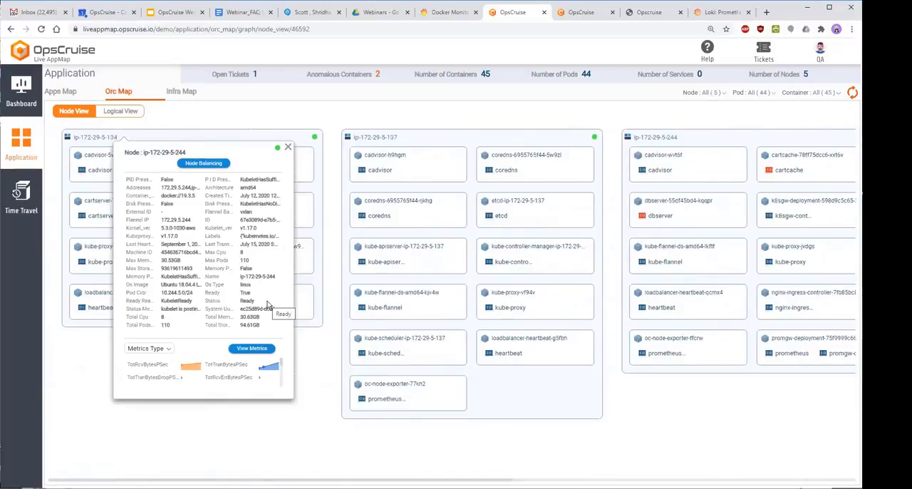
Open Node Rebalancing for the node, listing each pod's CPU and memory requests, limits and usage
click(204, 162)
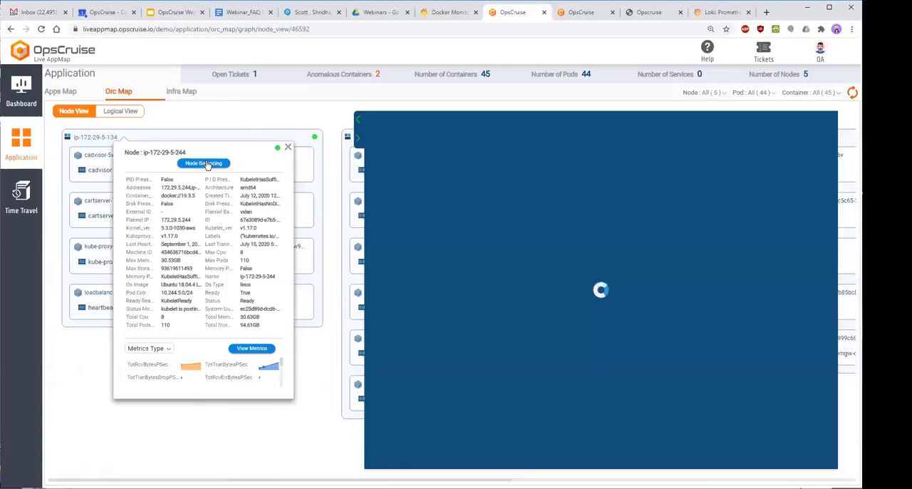
click(204, 162)
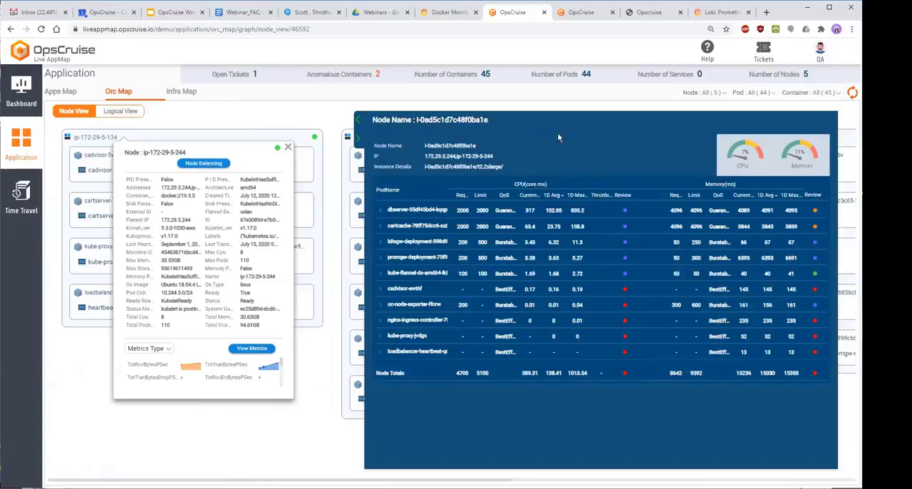
mouse_move(410, 216)
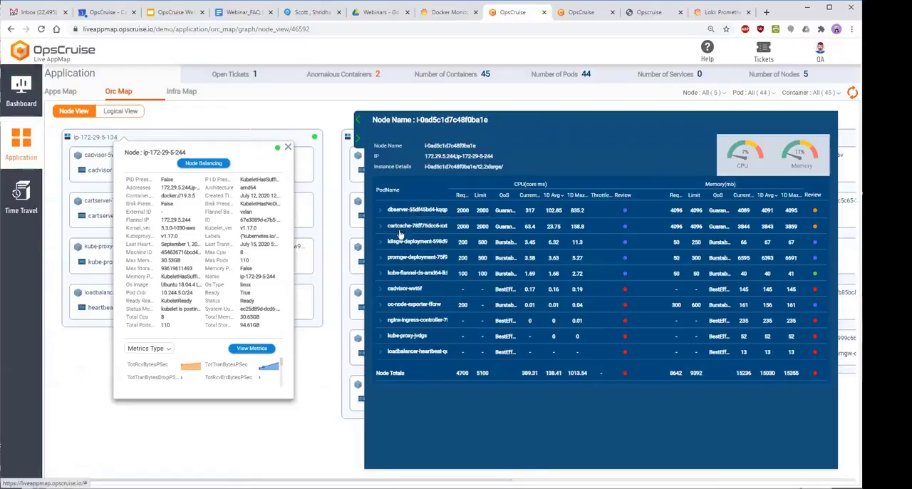
mouse_move(539, 171)
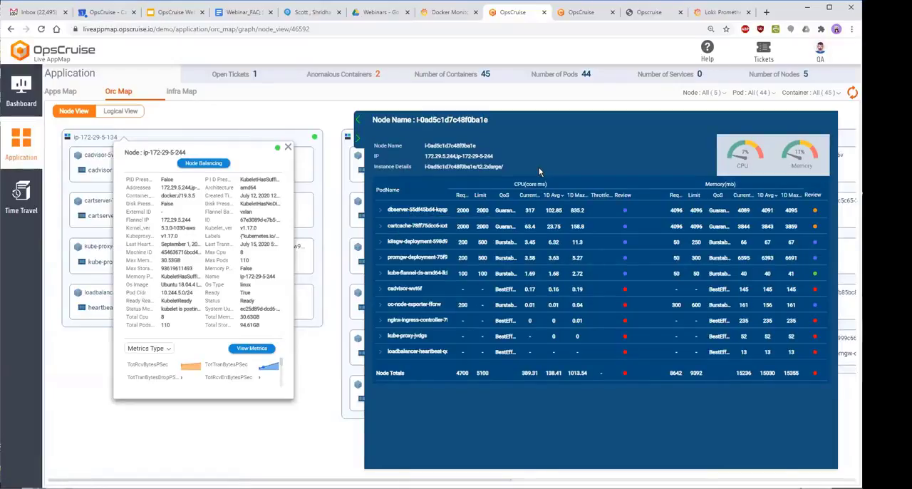
mouse_move(544, 268)
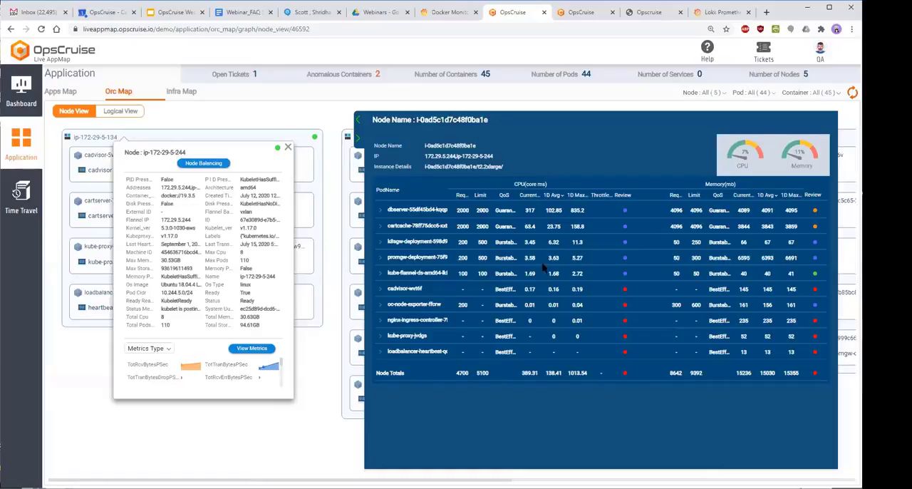
mouse_move(566, 419)
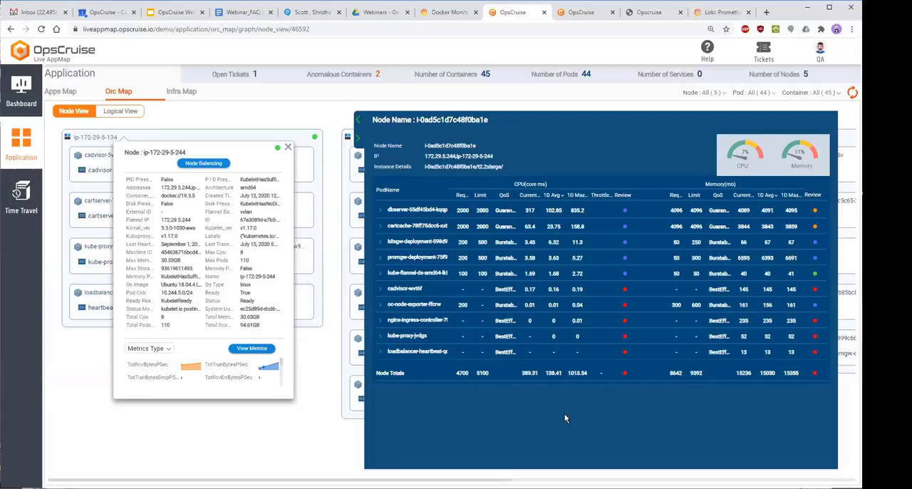
mouse_move(309, 176)
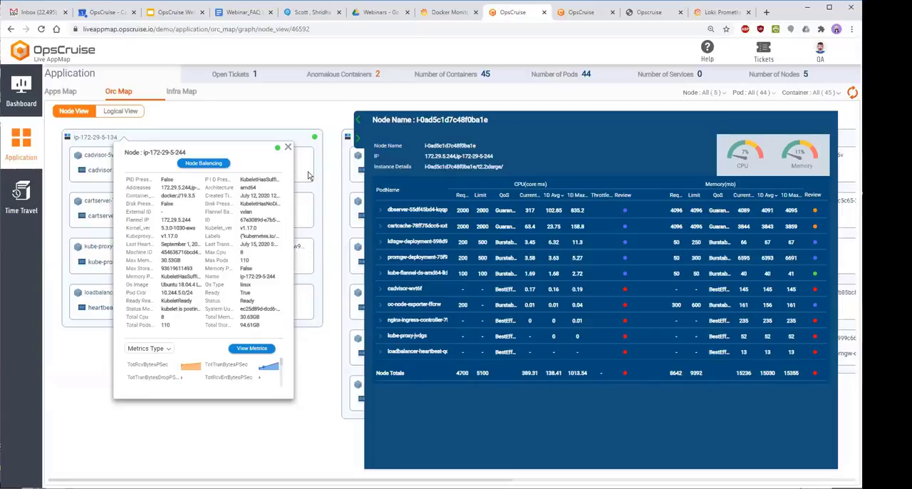
mouse_move(57, 103)
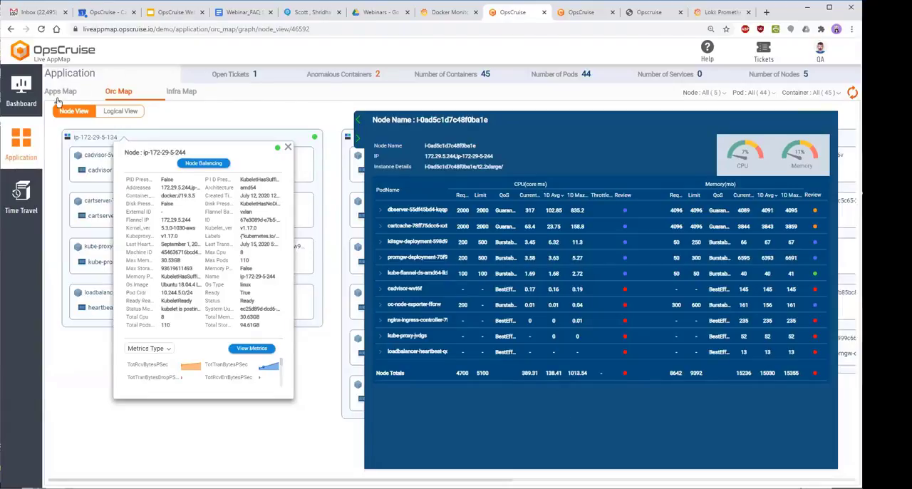
Return to the Apps Map and open the cartcache container details popup
click(60, 91)
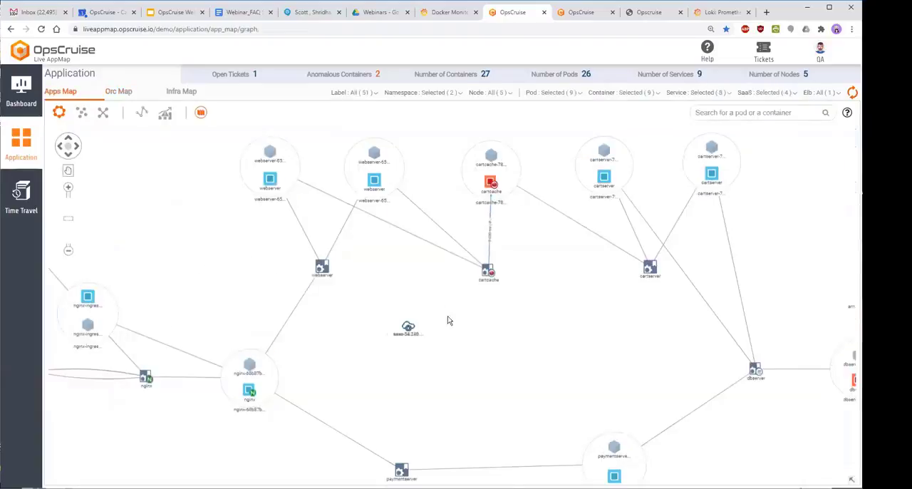
mouse_move(495, 231)
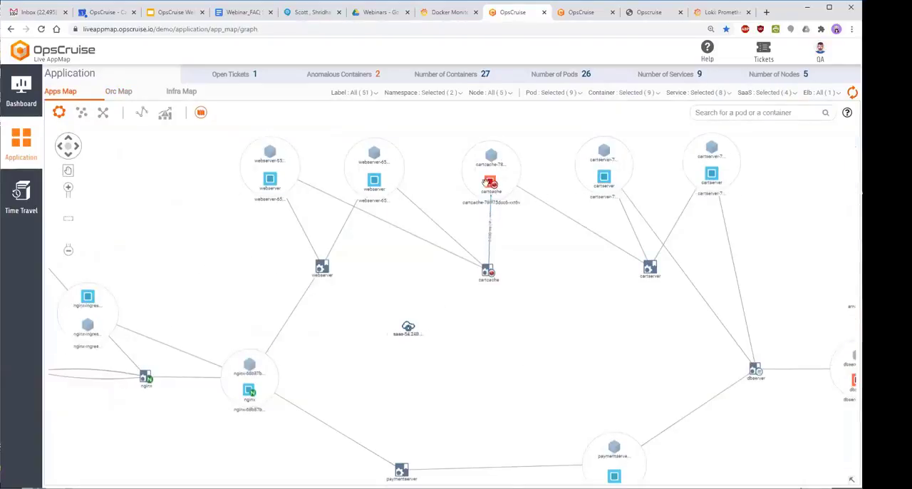
click(490, 183)
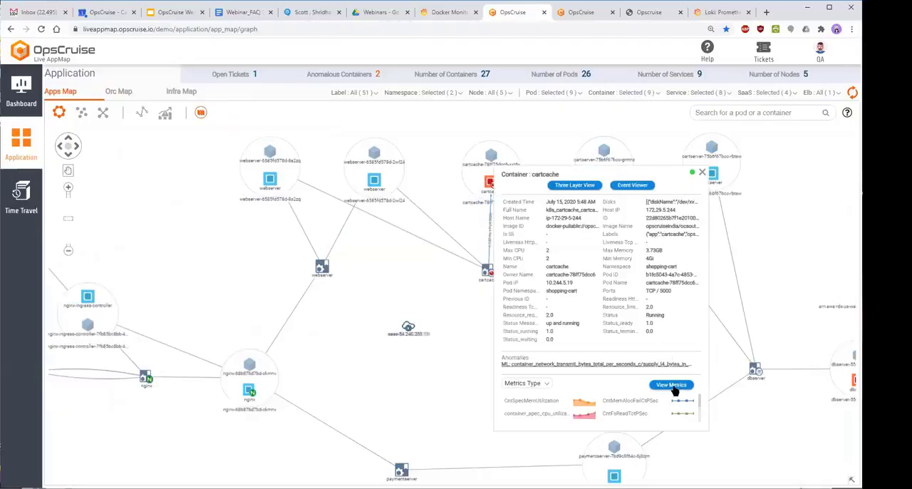
View the cartcache container's memory, CPU and network metrics, then return to the Application map
click(670, 385)
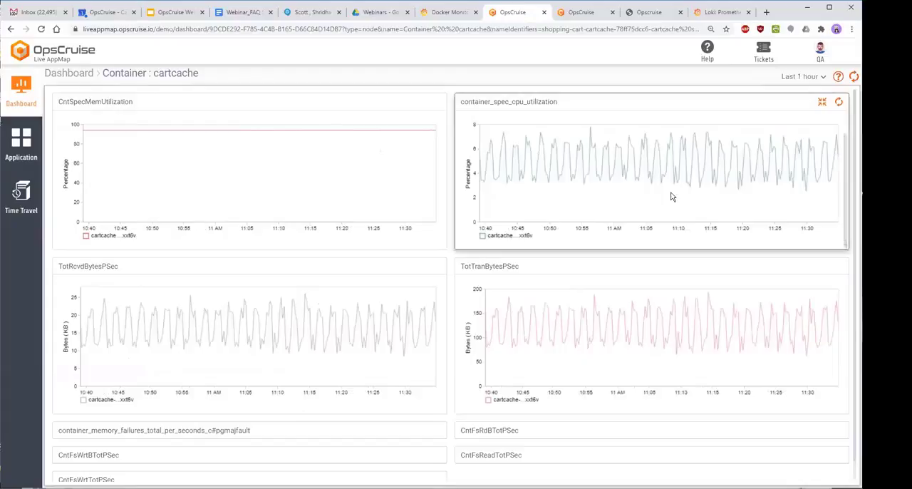
mouse_move(362, 132)
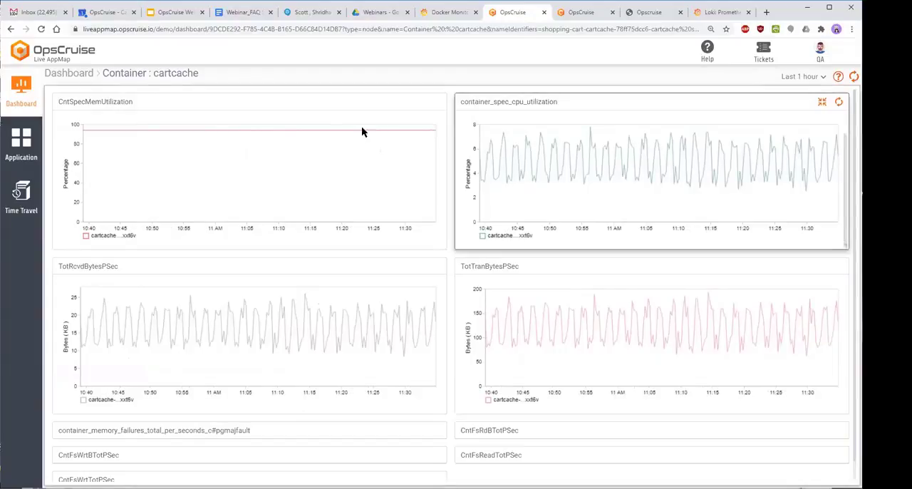
mouse_move(388, 348)
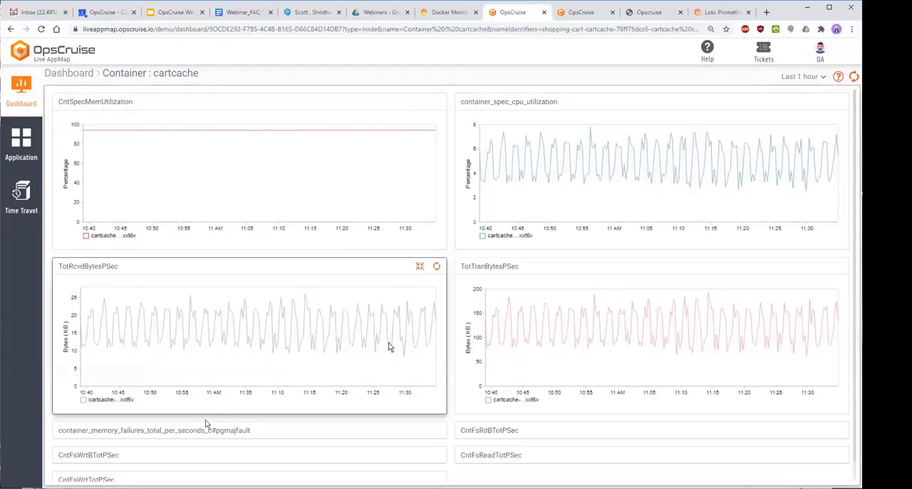
mouse_move(207, 430)
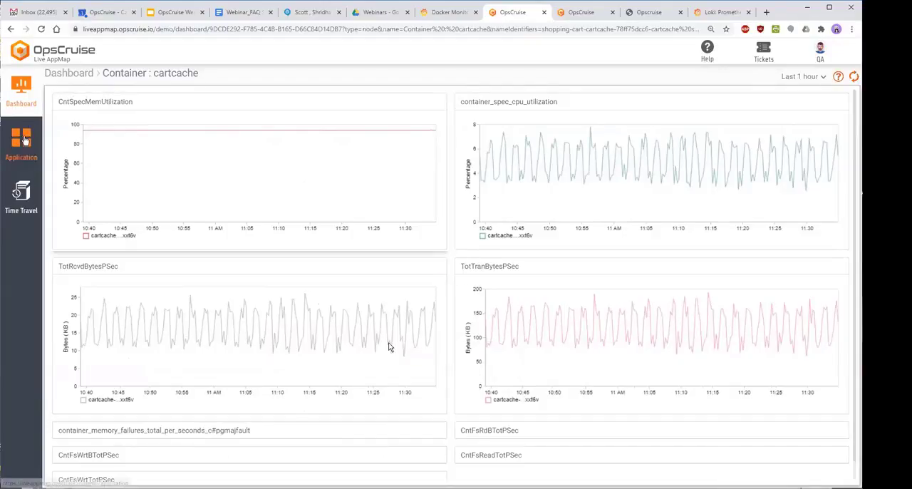
click(20, 143)
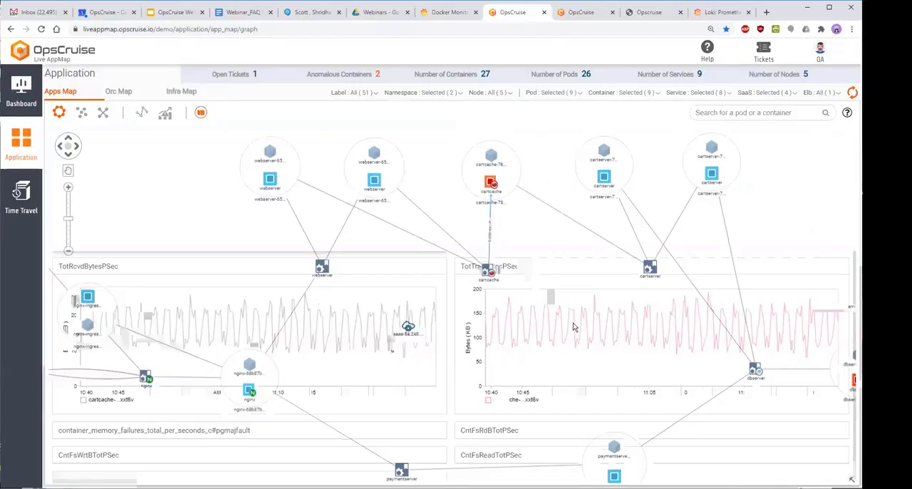
mouse_move(598, 335)
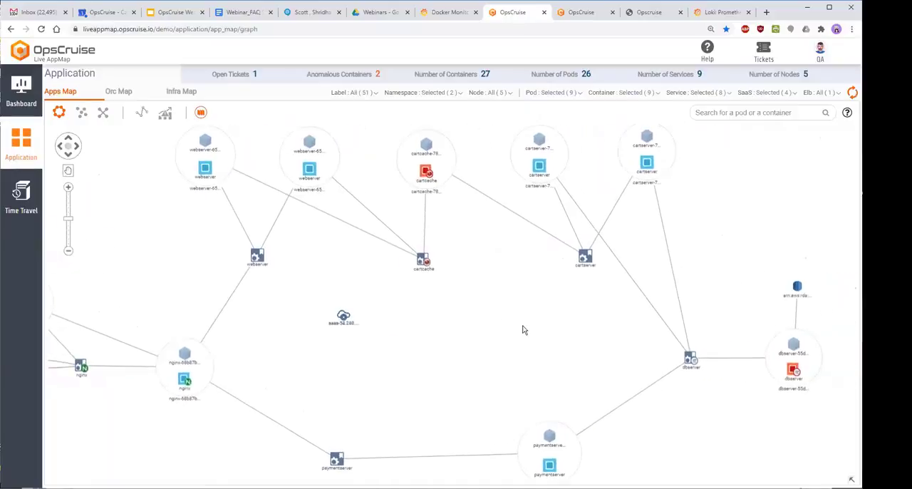
mouse_move(493, 291)
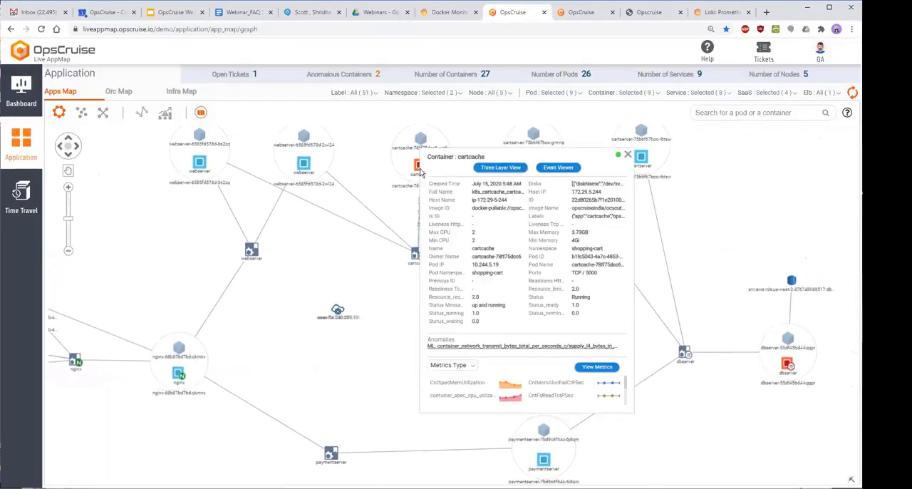
mouse_move(506, 384)
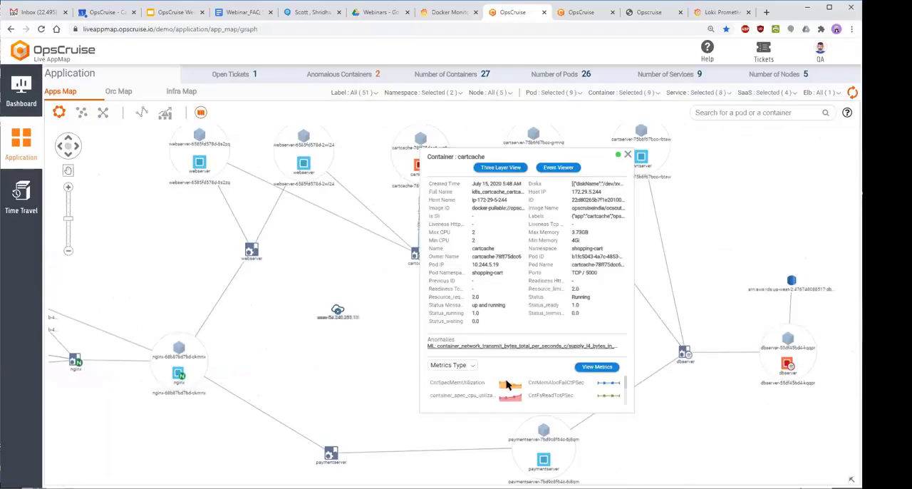
mouse_move(534, 365)
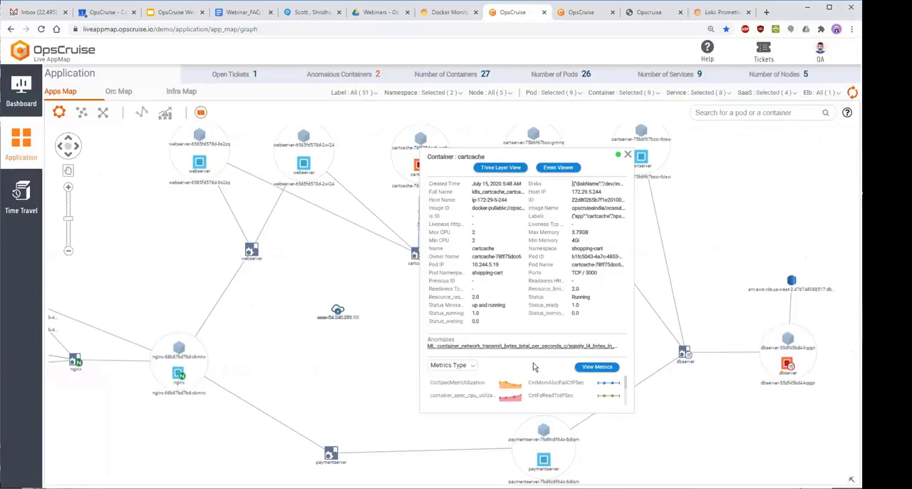
mouse_move(556, 353)
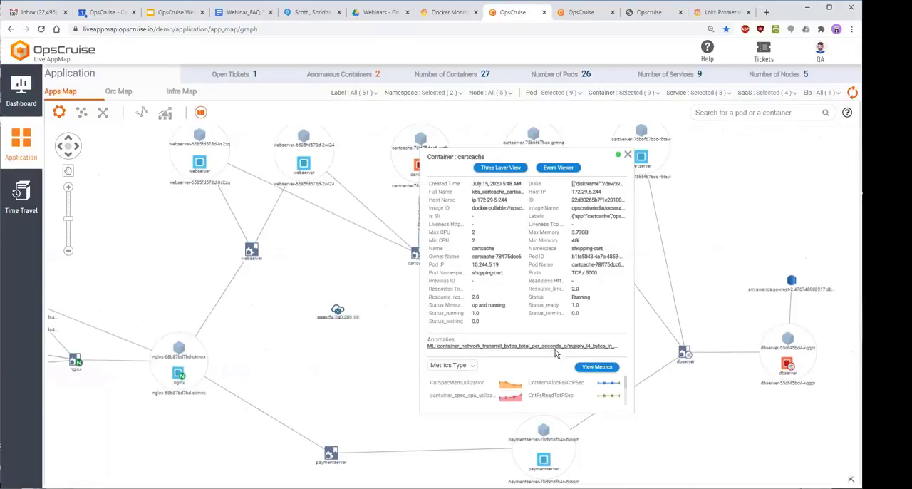
Show the More Insights view of cartcache anomaly ticket 153
click(523, 345)
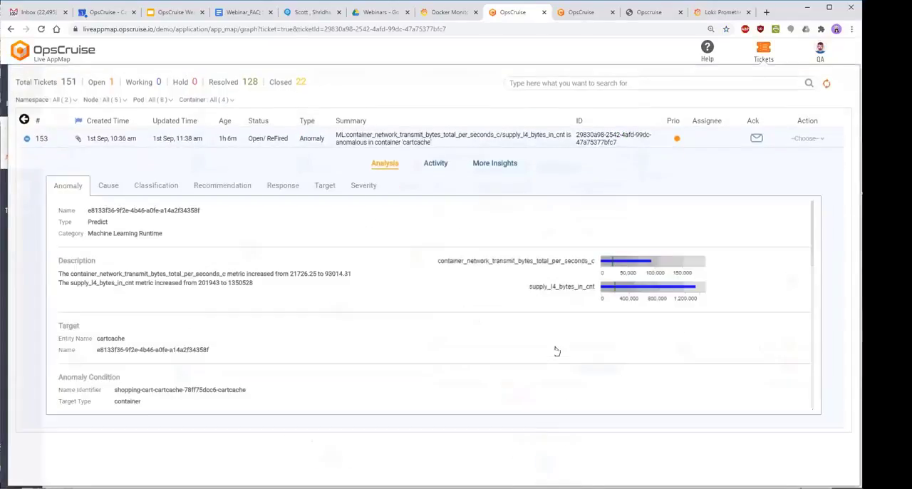
mouse_move(501, 279)
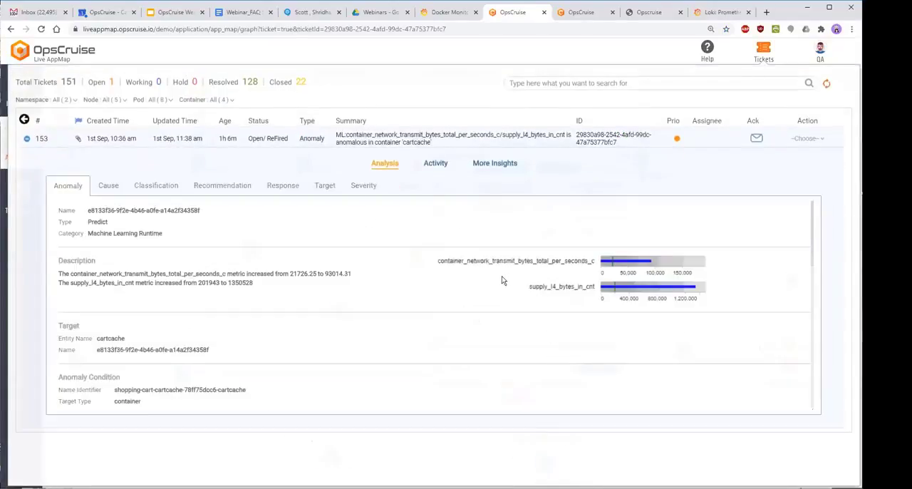
mouse_move(576, 307)
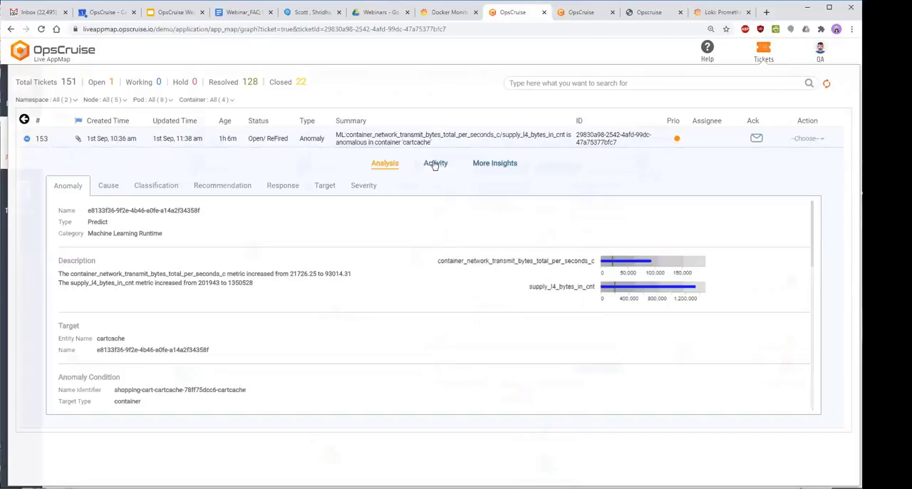
mouse_move(487, 165)
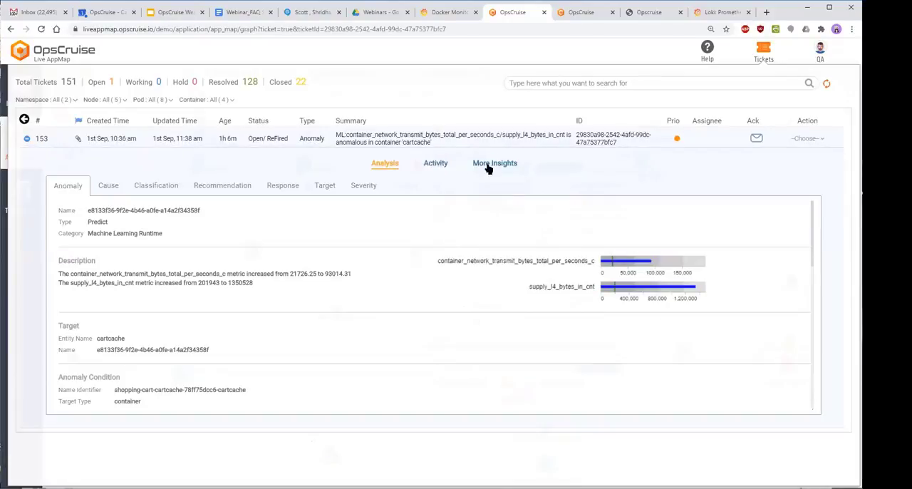
mouse_move(493, 168)
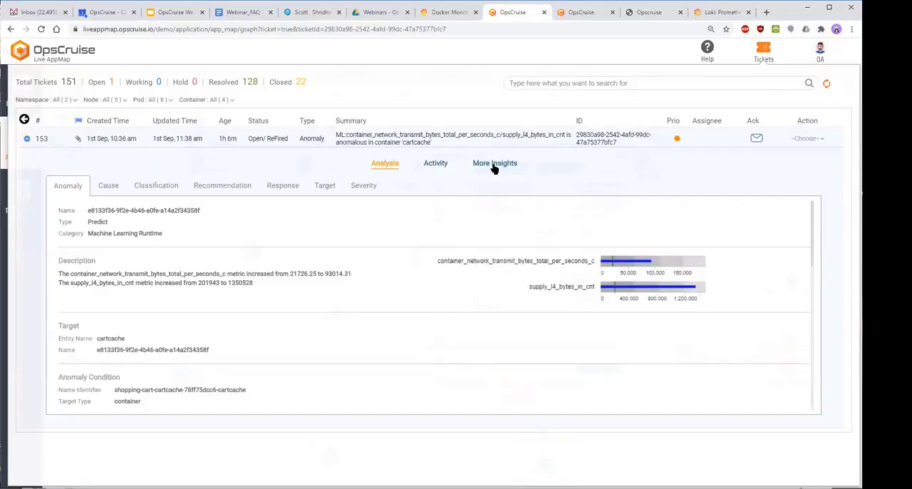
click(494, 162)
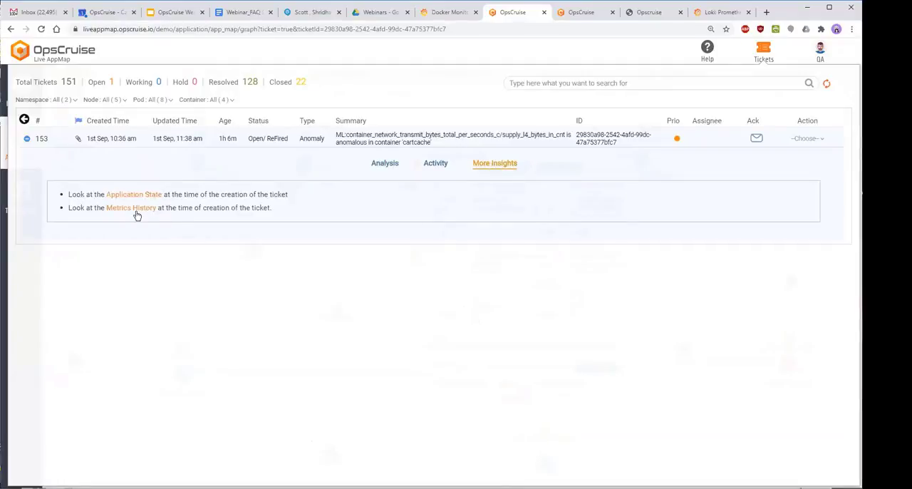
View the cartcache container metrics history dashboard charts from ticket creation time
click(131, 208)
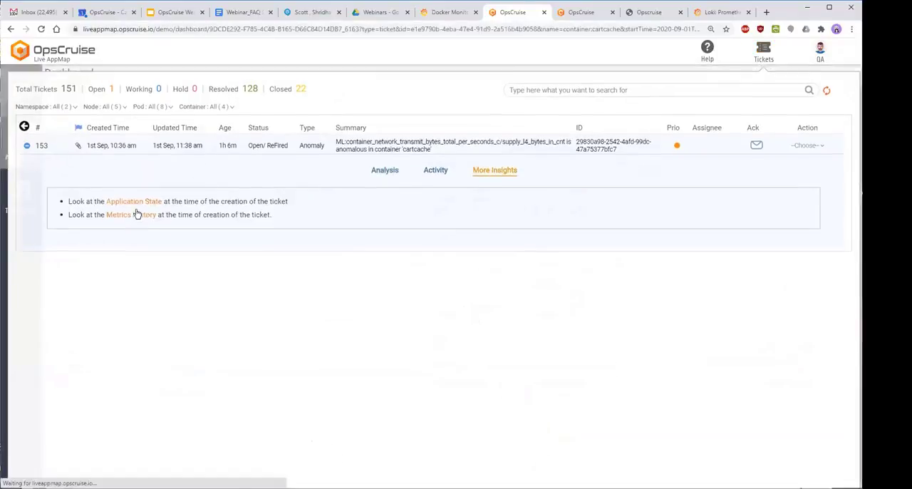
click(145, 214)
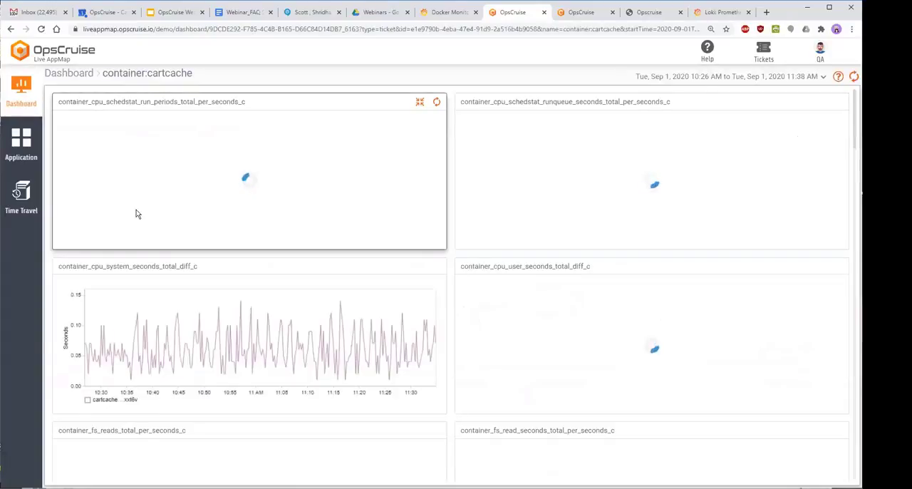
scroll(down, 3)
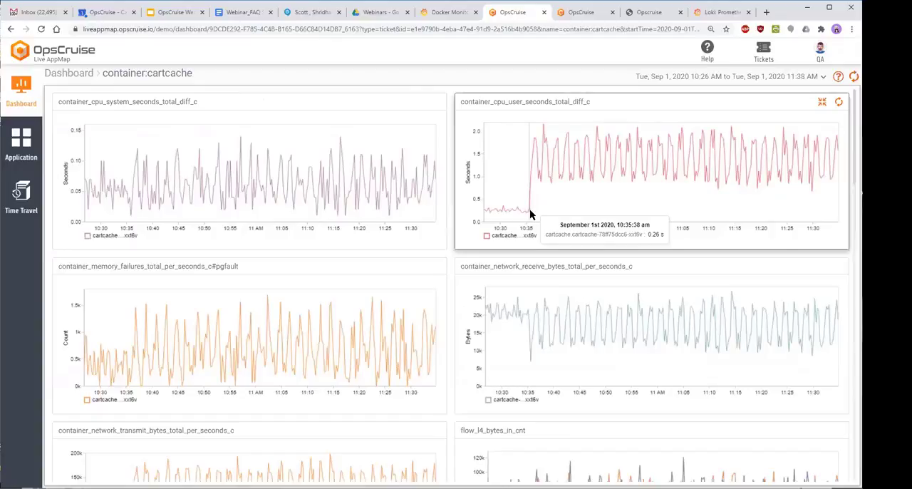
mouse_move(530, 217)
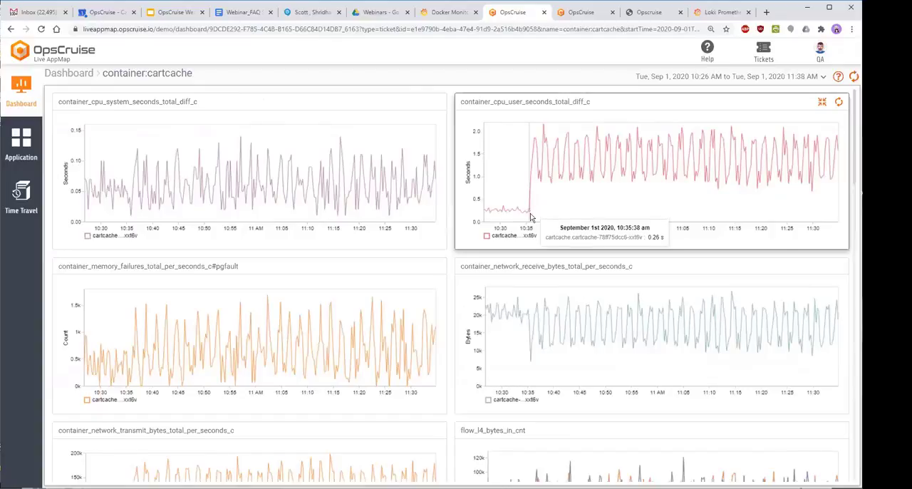
click(763, 51)
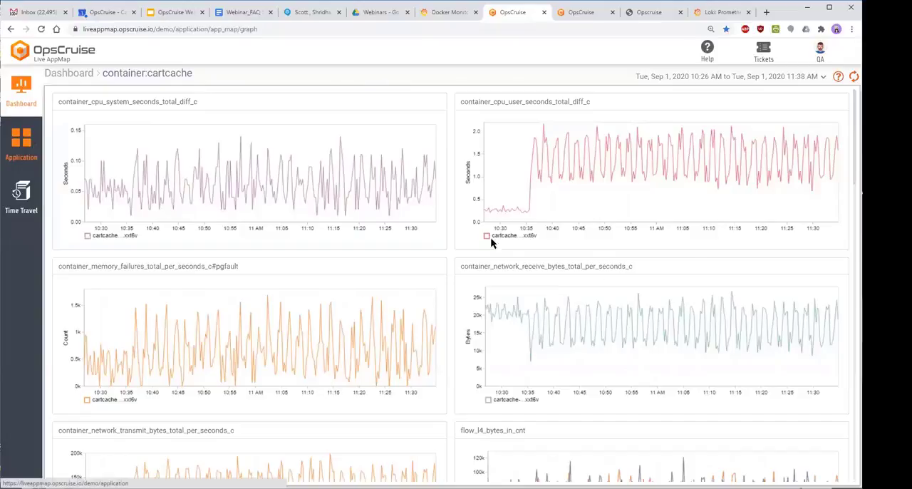
Return to the Application Map to reach the dbserver container
click(20, 142)
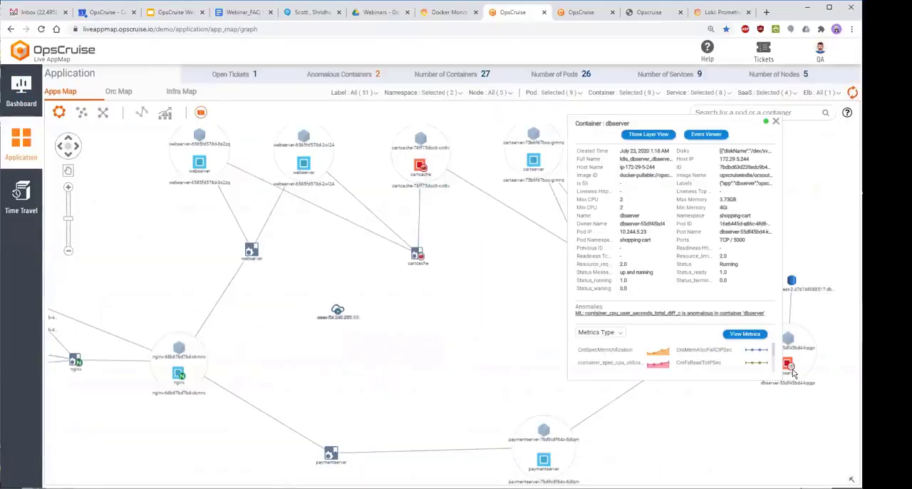
mouse_move(809, 206)
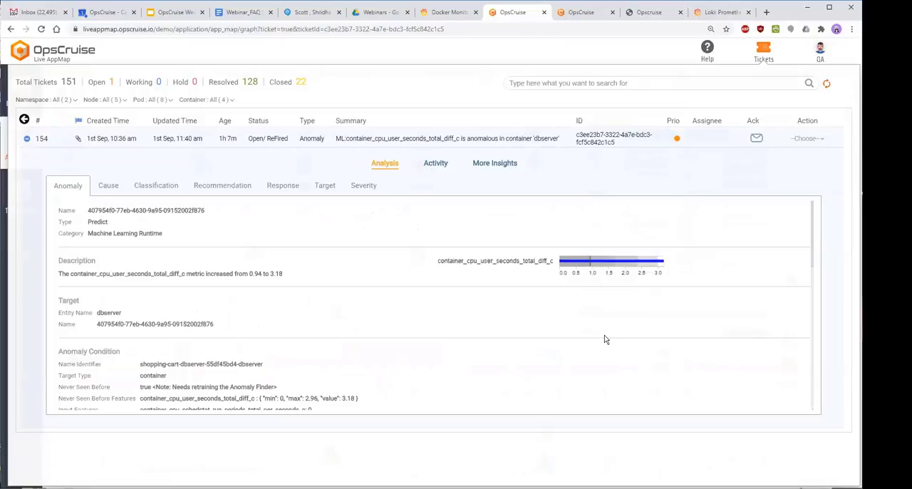
Inspect the dbserver metrics history from ticket 154's insights, then return to the Application Map
click(495, 162)
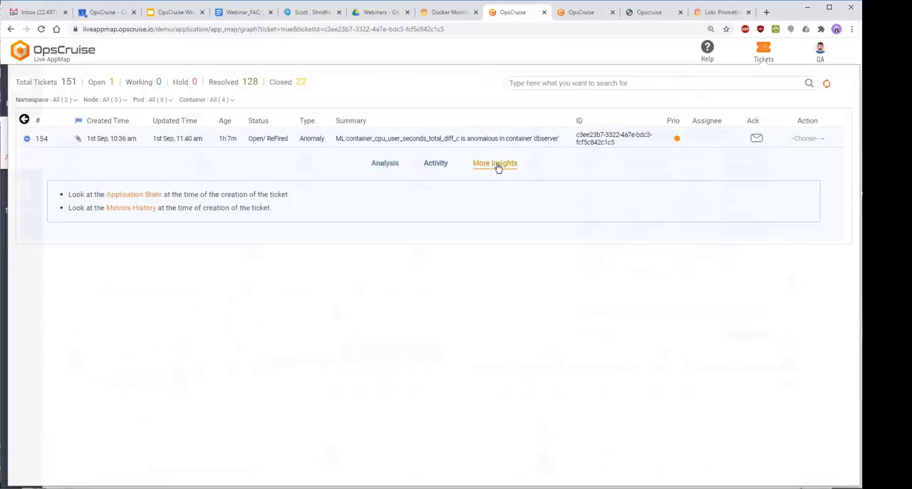
mouse_move(139, 209)
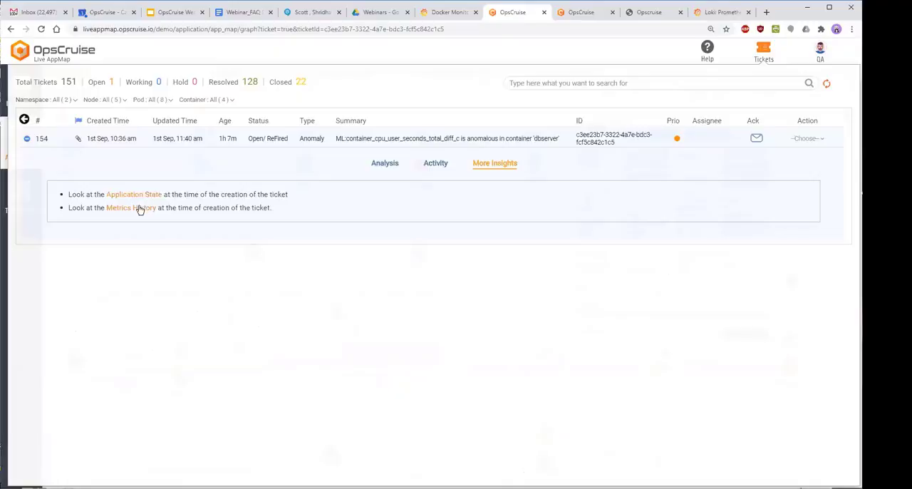
click(132, 208)
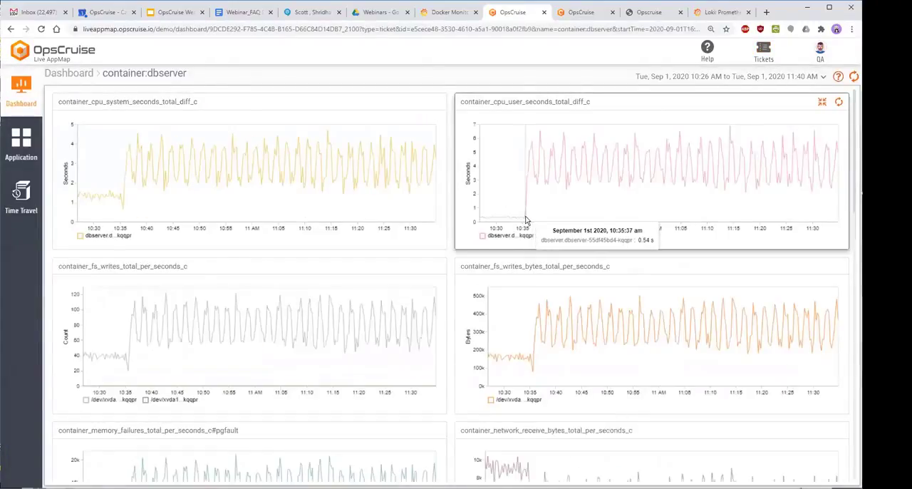
mouse_move(786, 7)
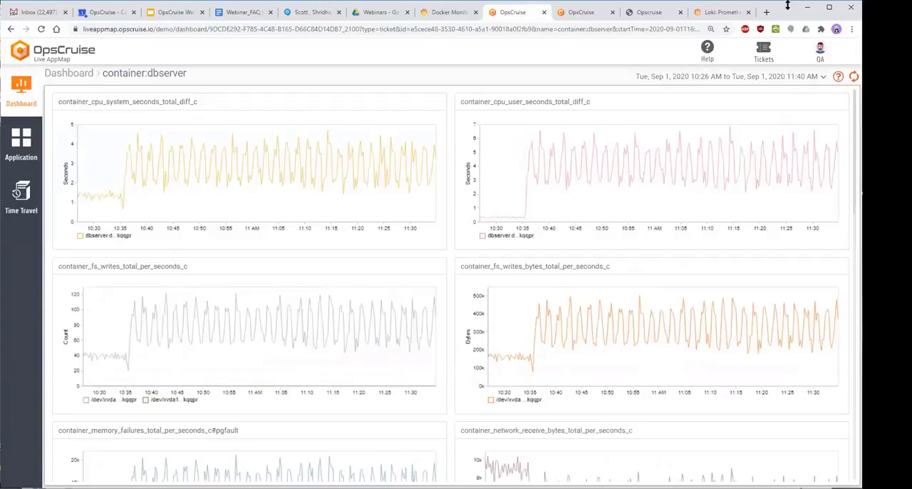
click(763, 50)
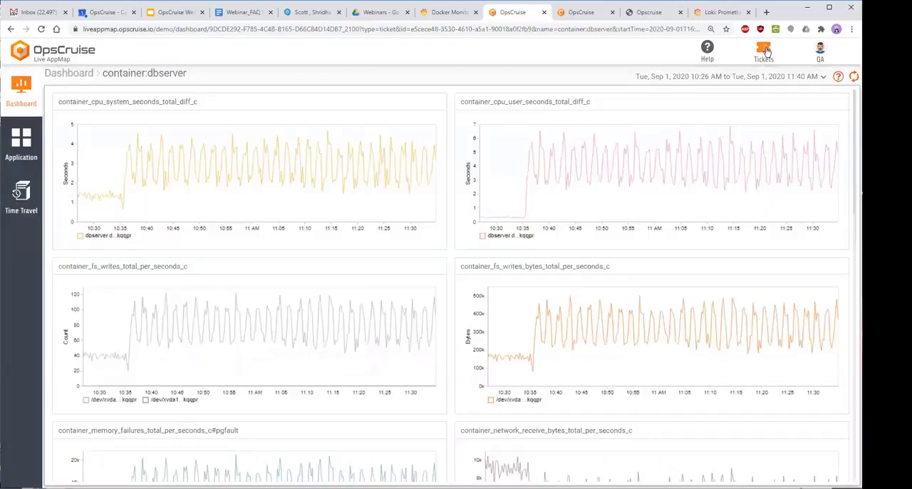
click(20, 142)
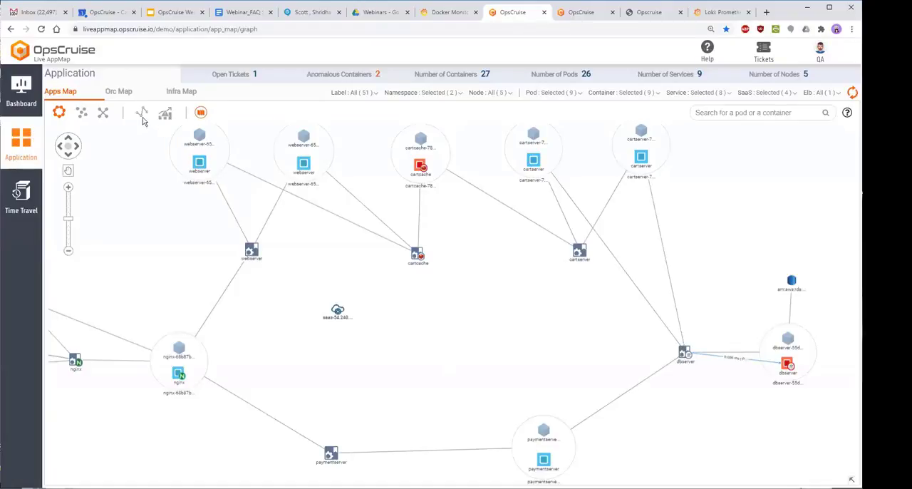
Show the traffic dashboard for the cartcache-to-dbserver link on the App Map
click(143, 113)
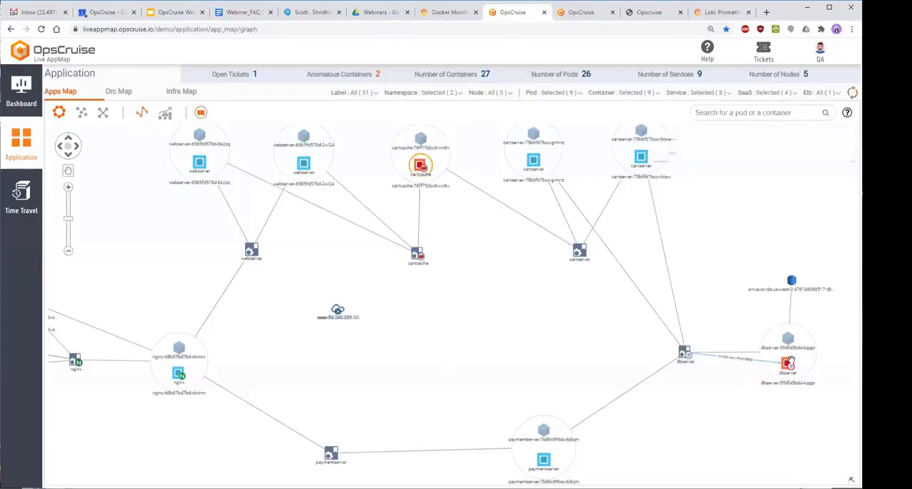
click(786, 363)
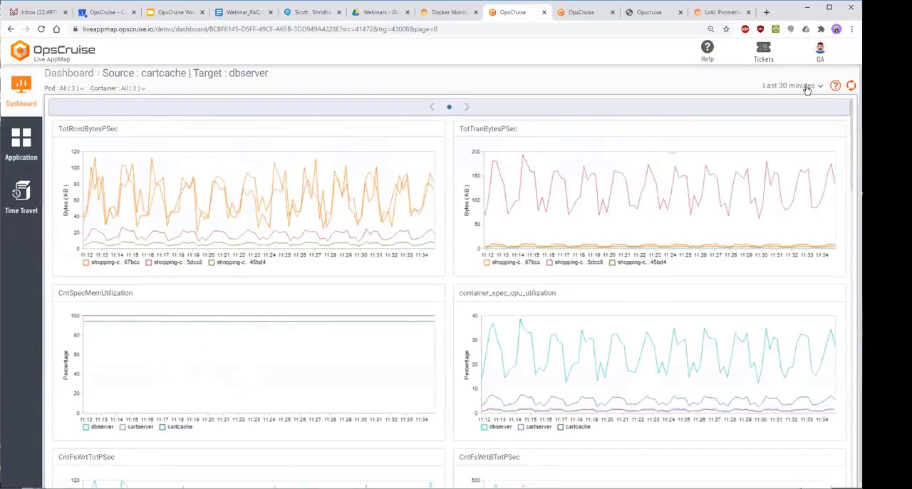
Extend the cartcache-to-dbserver dashboard time range to the last 12 hours
click(790, 85)
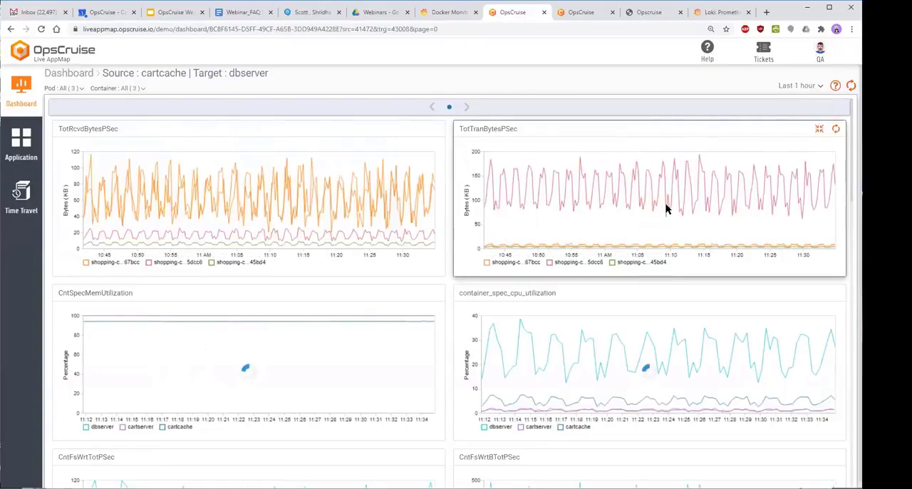
click(798, 86)
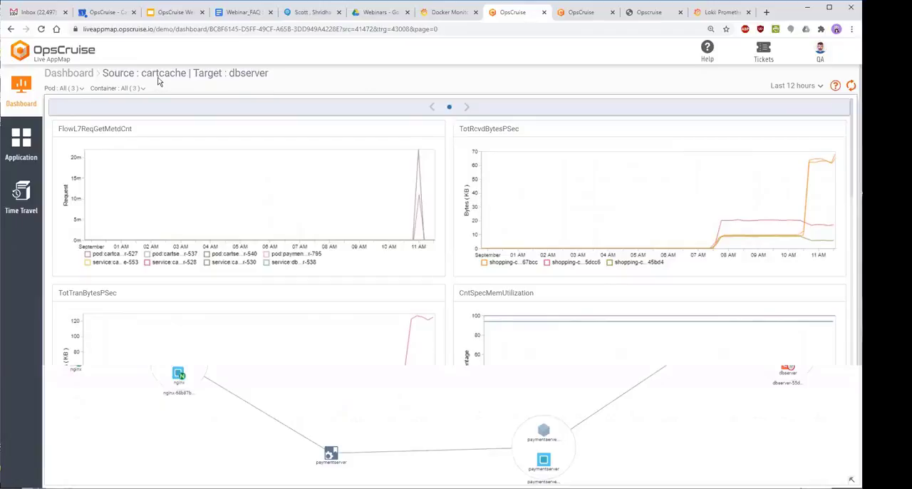
mouse_move(175, 79)
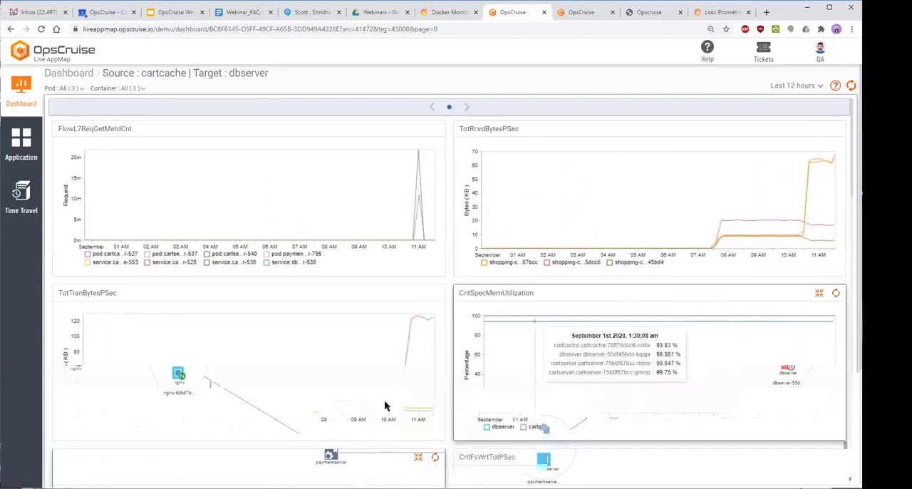
mouse_move(628, 453)
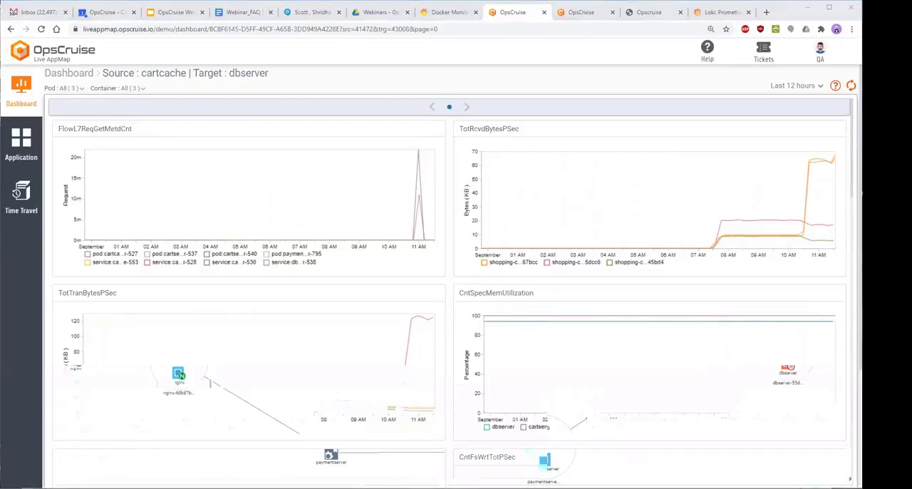
mouse_move(781, 122)
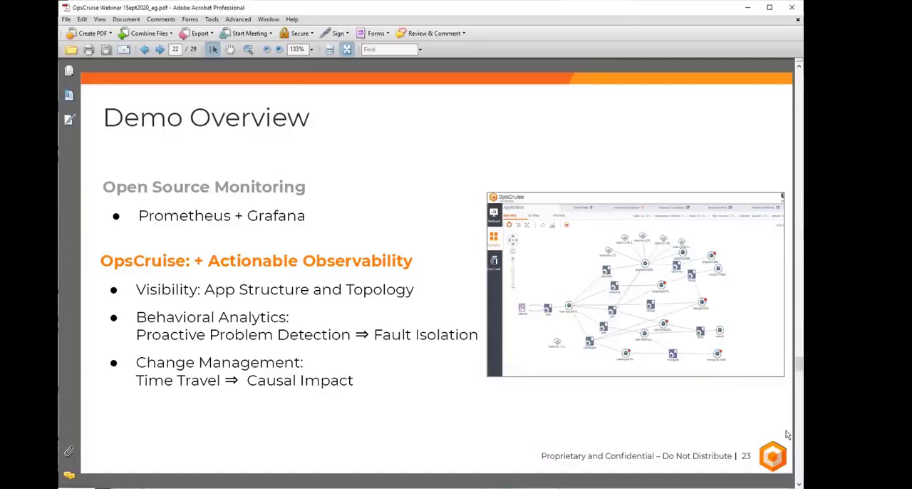
Advance the Acrobat PDF to page 23, Anomaly Trace Path Tx Bytes
click(142, 49)
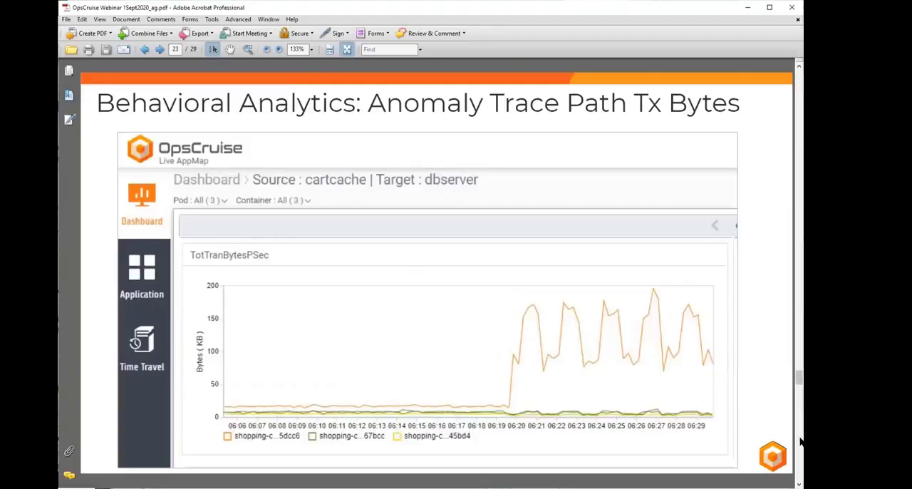
mouse_move(526, 414)
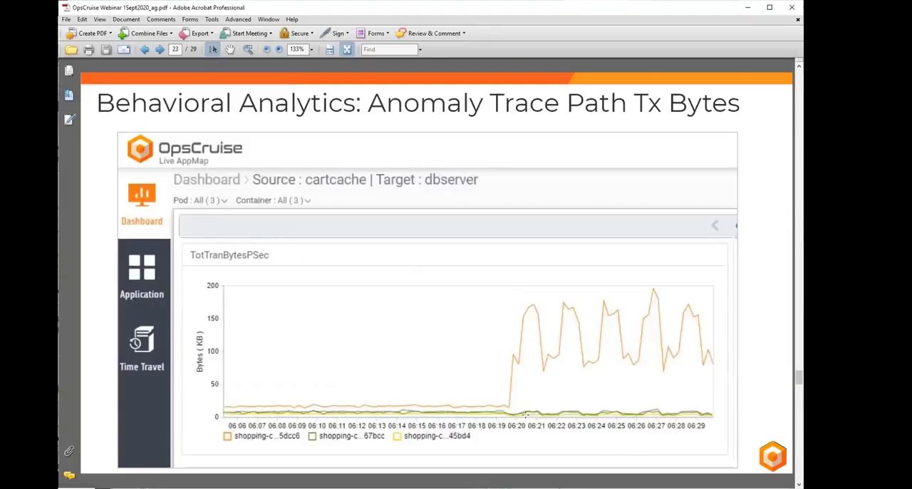
mouse_move(552, 406)
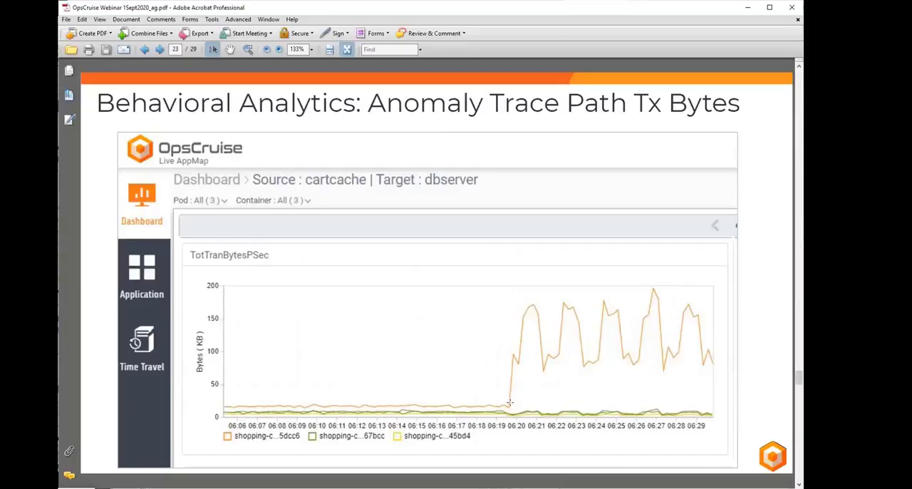
Advance the Acrobat PDF toward page 25, Anomaly Trace Path Write IOPs
click(144, 48)
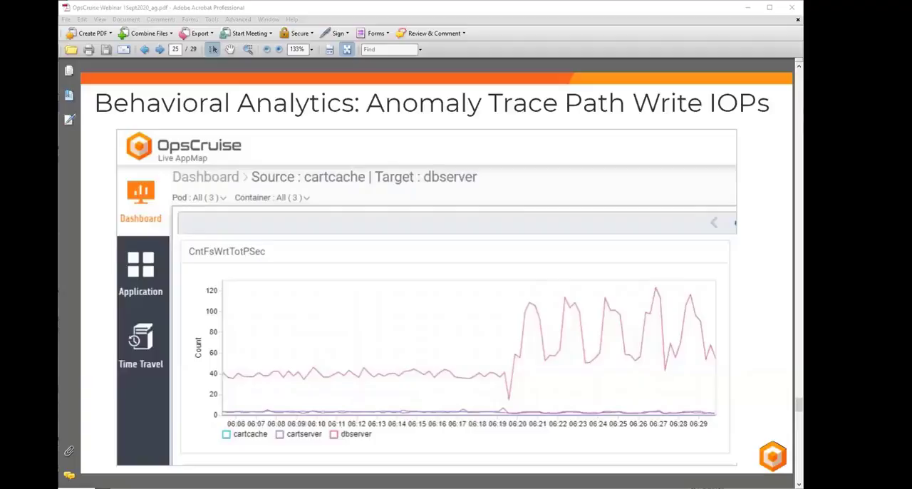
Advance the Acrobat PDF to the What makes OpsCruise Different slide
click(160, 48)
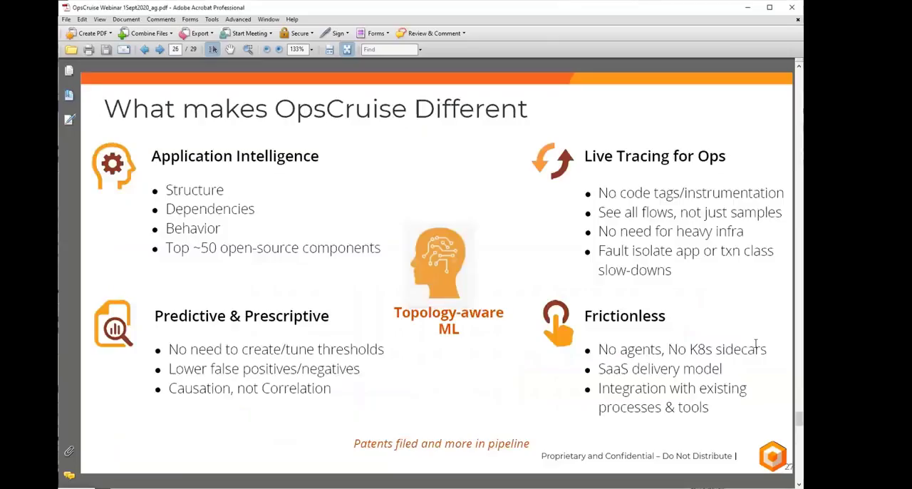
mouse_move(334, 469)
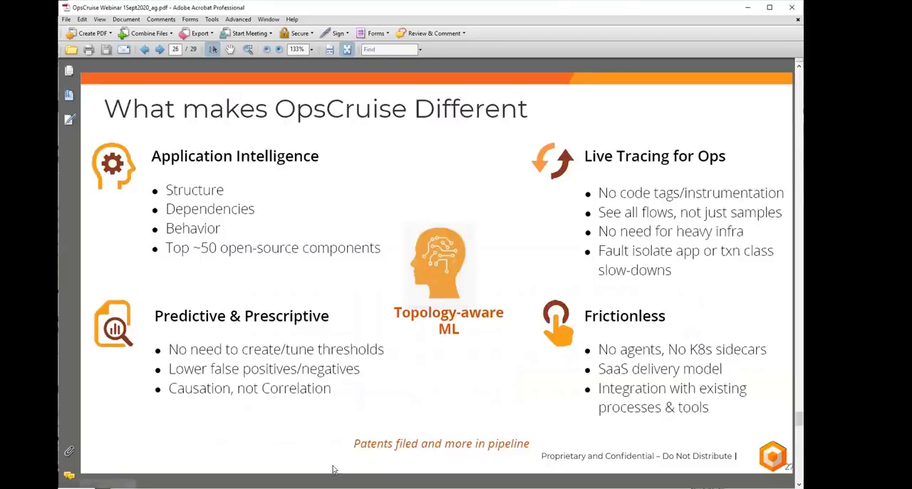
mouse_move(720, 440)
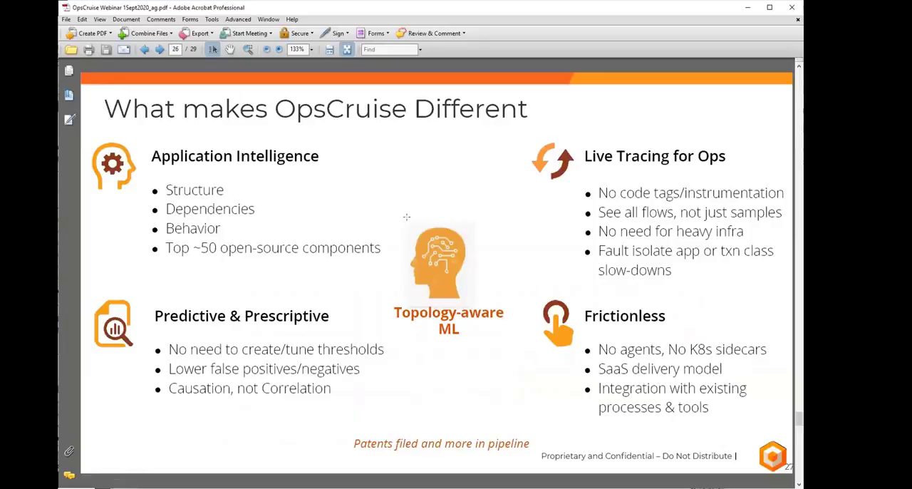
mouse_move(225, 182)
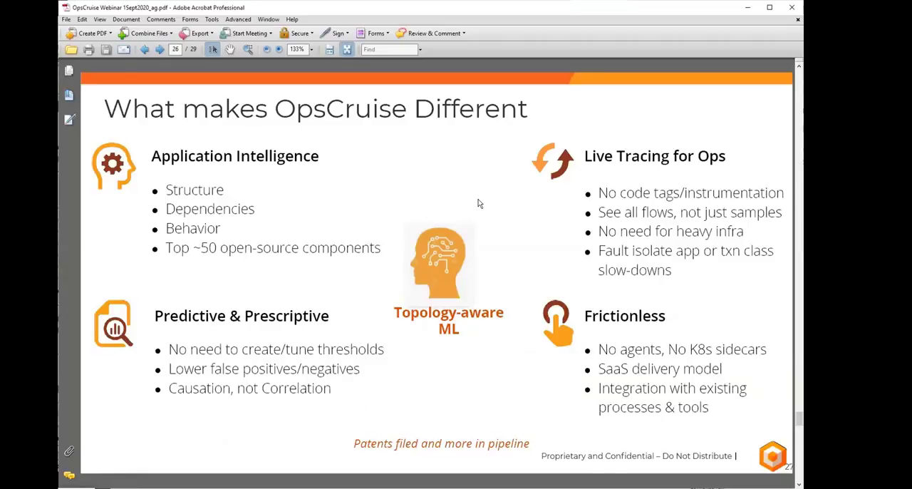
mouse_move(537, 230)
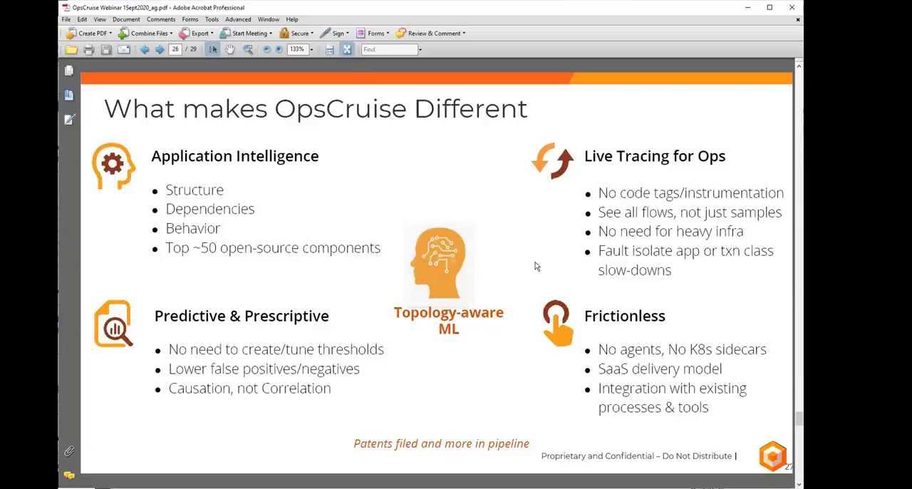
mouse_move(310, 437)
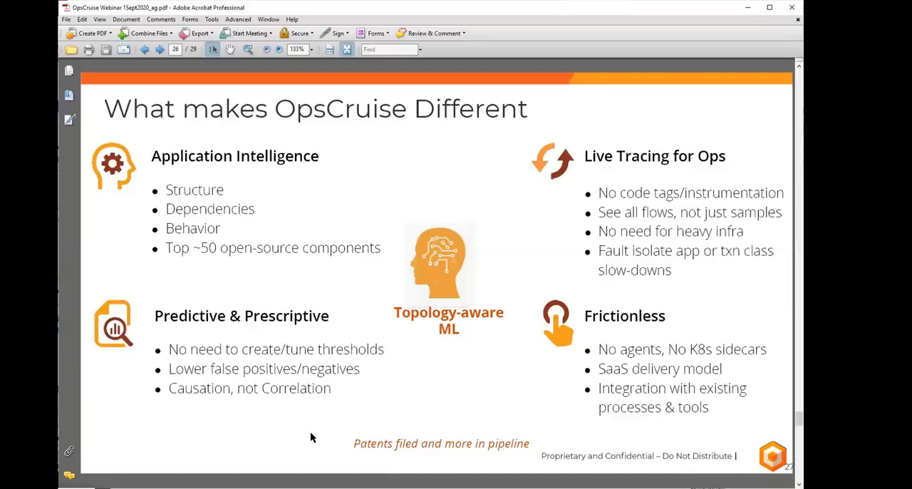
mouse_move(298, 84)
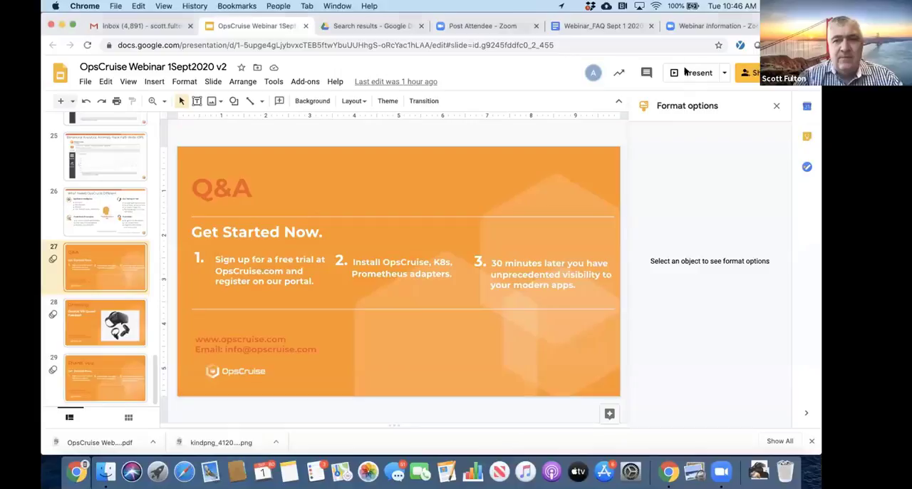
Start presenting the deck from slide 27, the Q&A slide
click(698, 71)
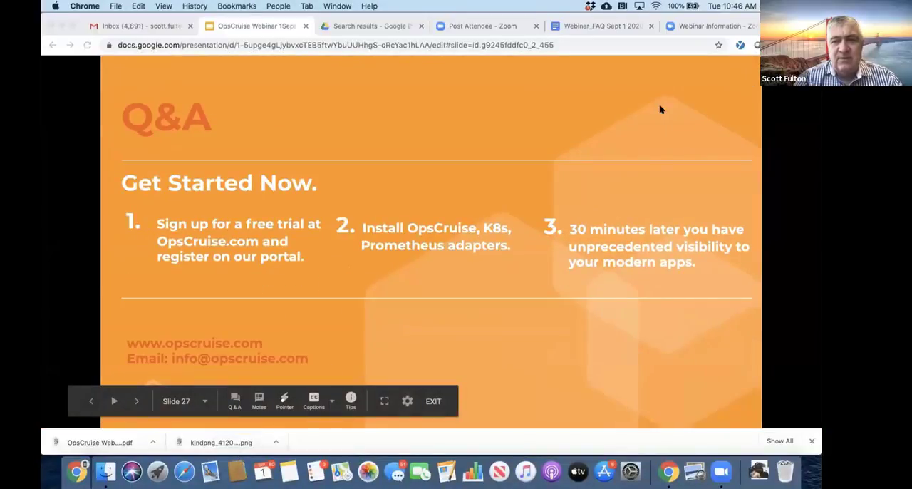
mouse_move(525, 190)
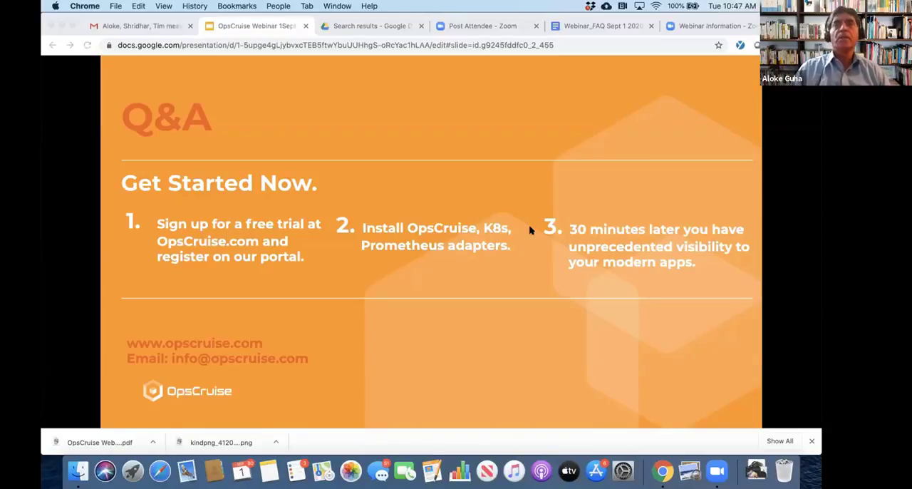
click(136, 26)
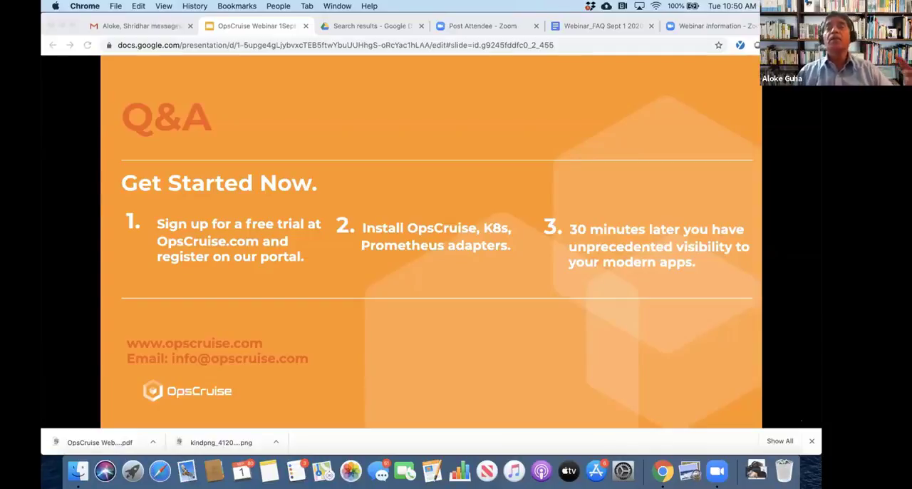
mouse_move(505, 112)
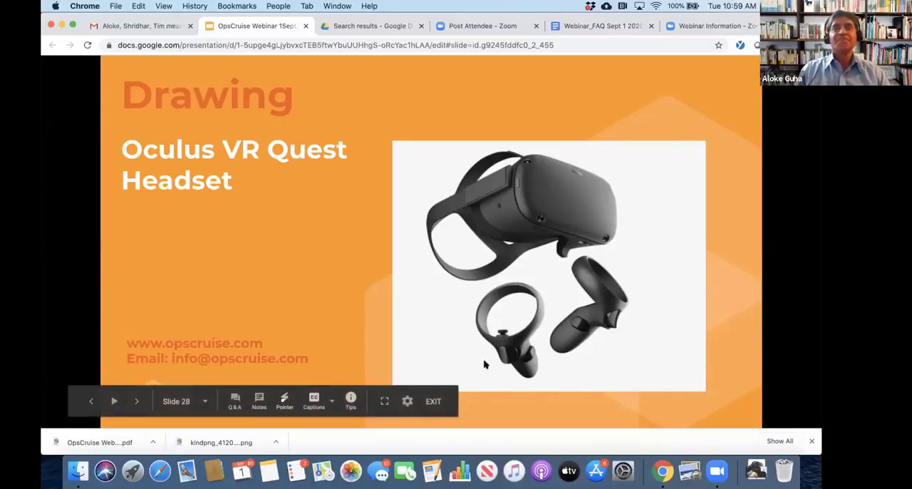
mouse_move(487, 416)
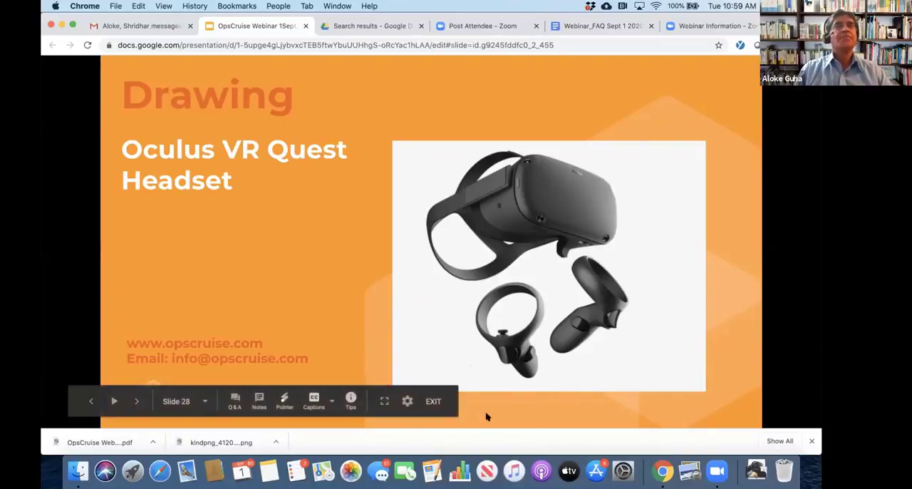